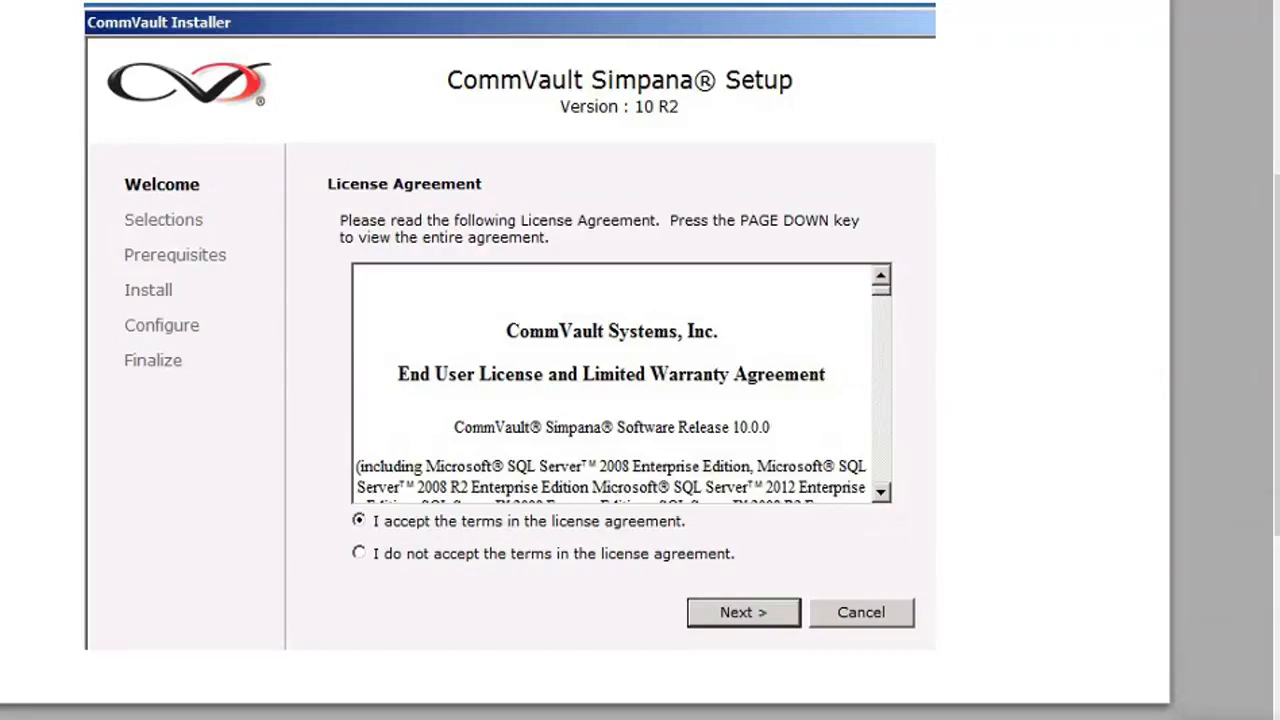
mouse_move(278, 307)
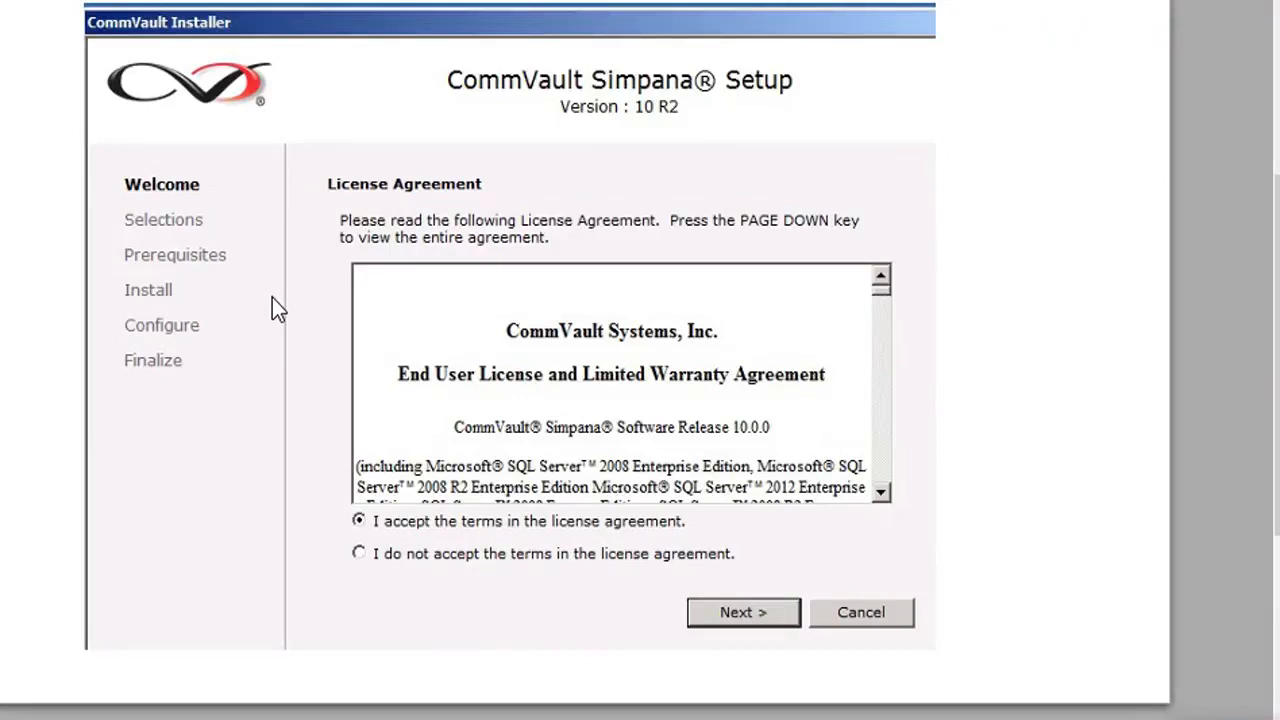
mouse_move(245, 405)
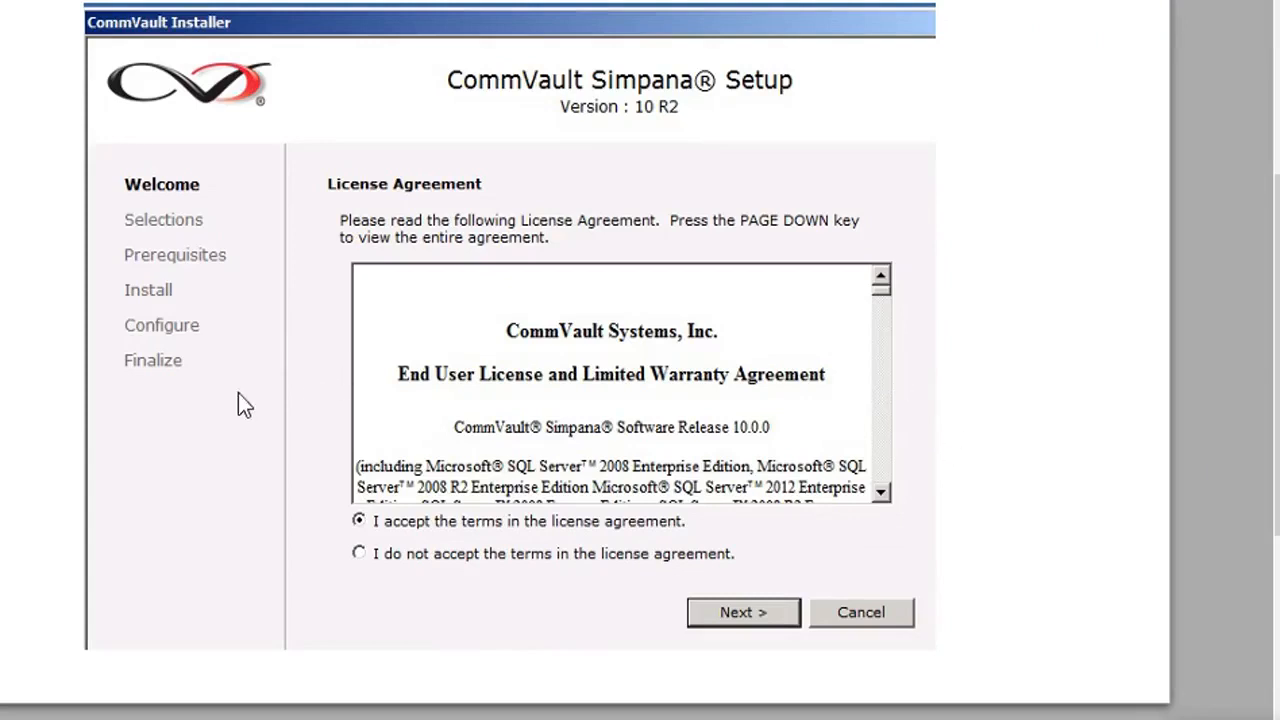
mouse_move(195, 415)
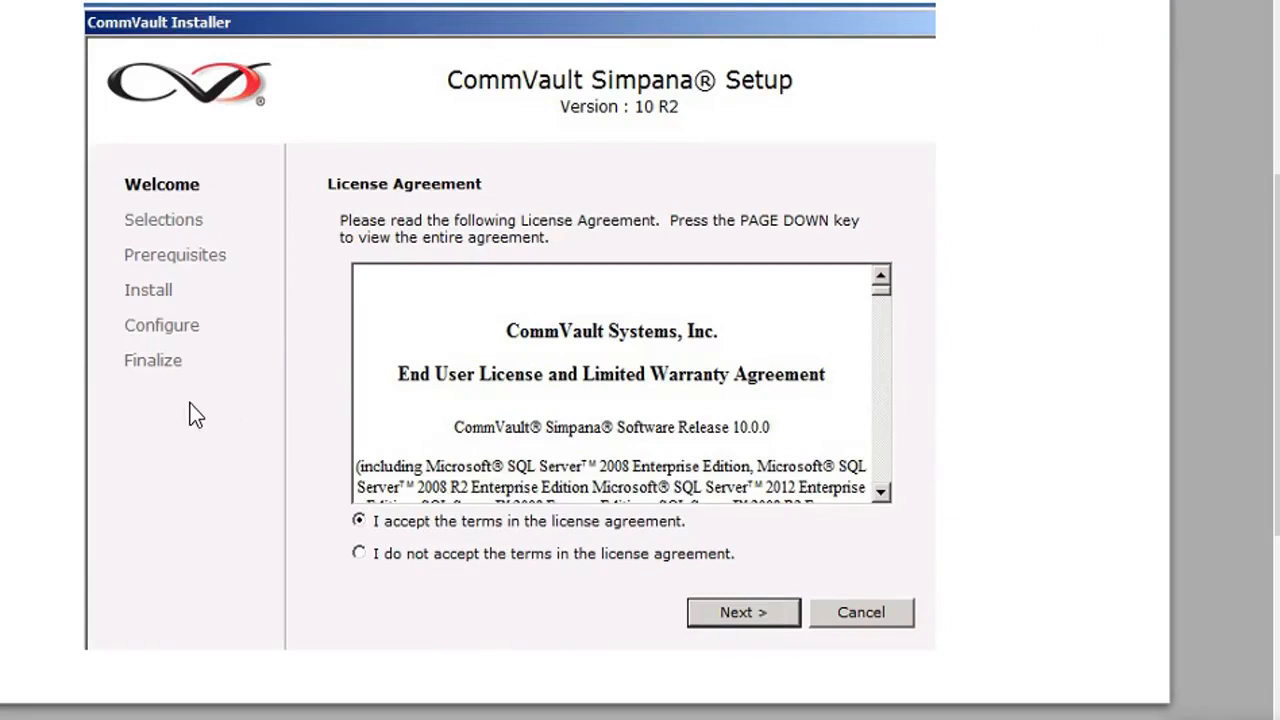
mouse_move(147, 424)
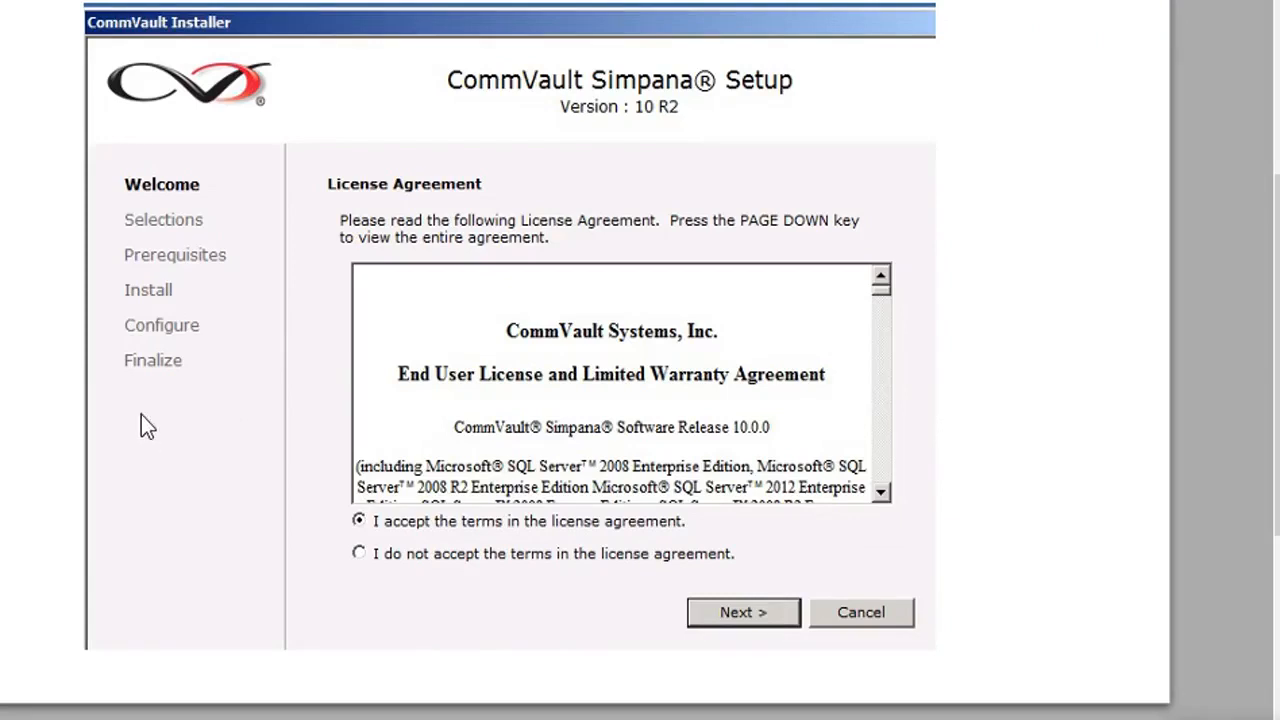
mouse_move(188, 390)
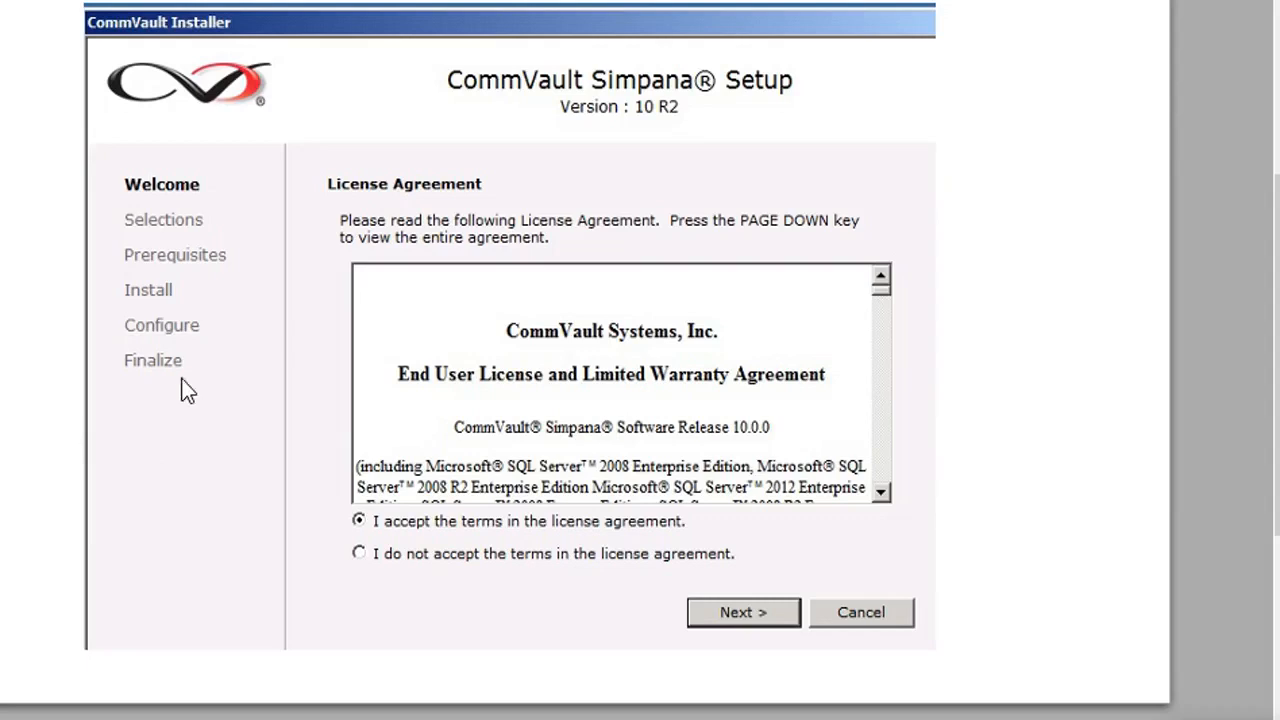
mouse_move(222, 498)
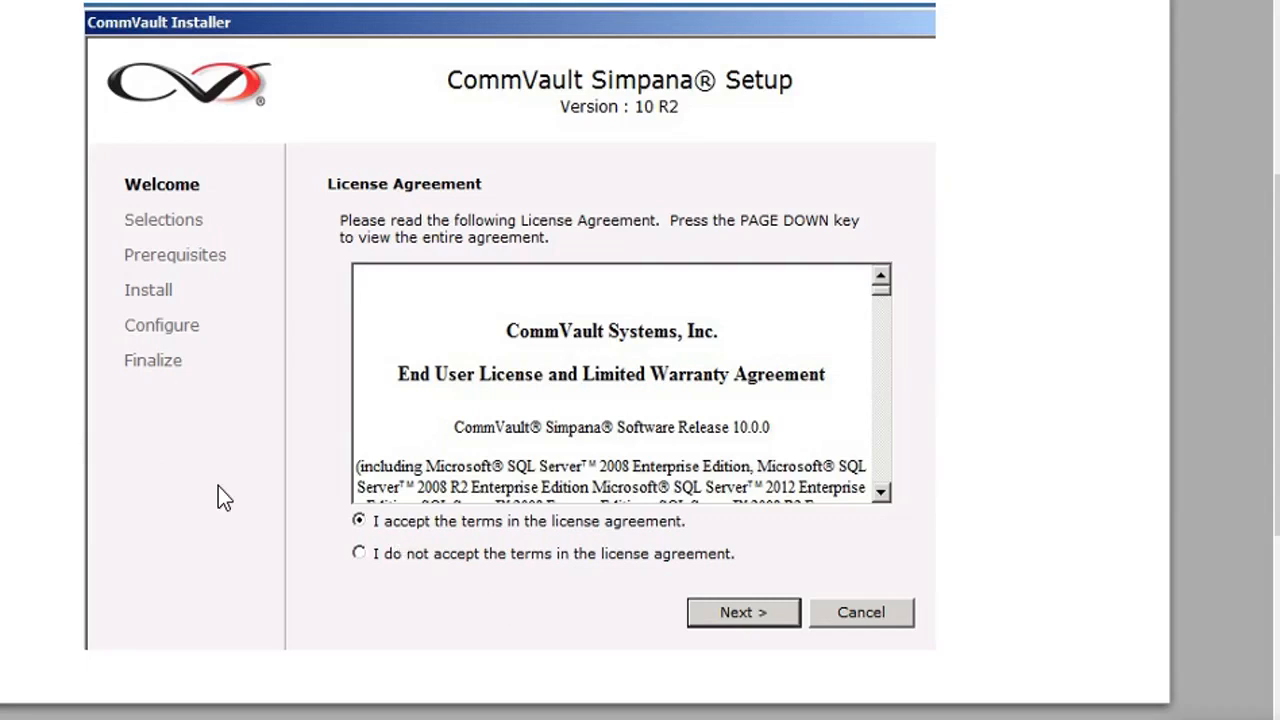
mouse_move(306, 462)
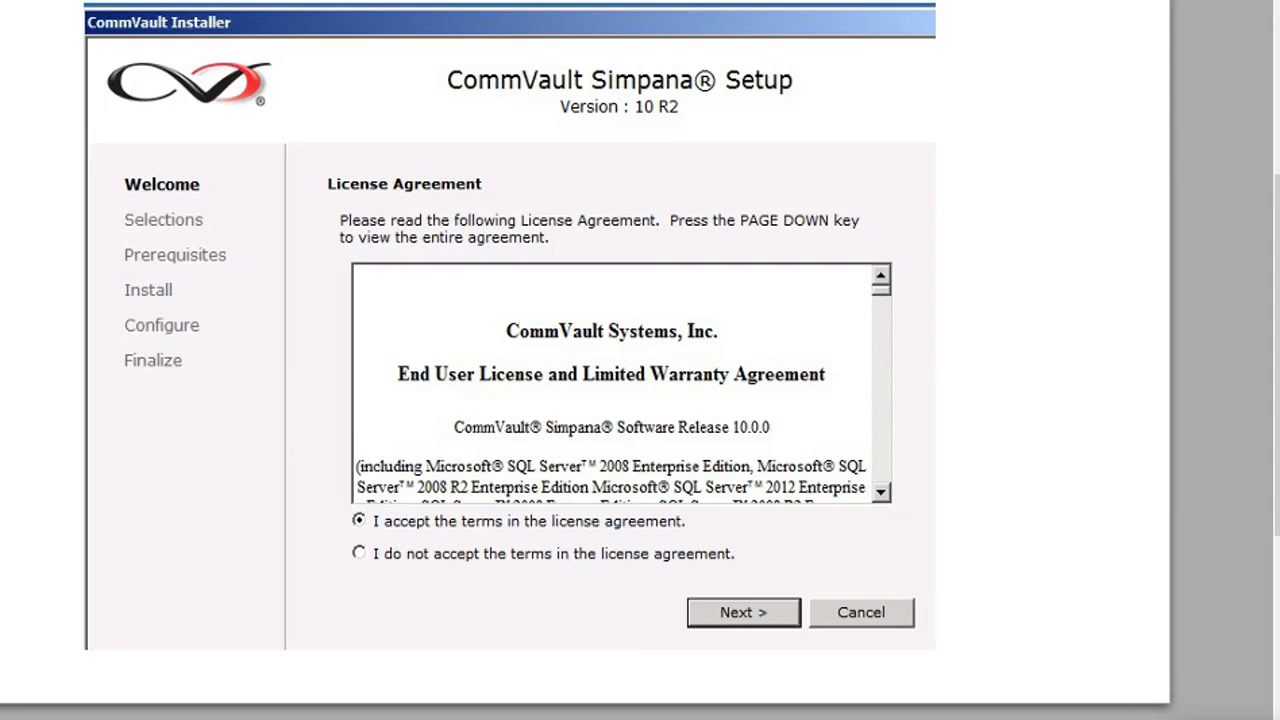
- Accept the license, choose Download Packages, and keep C:\DownloadPackageLocation as the download location
click(742, 612)
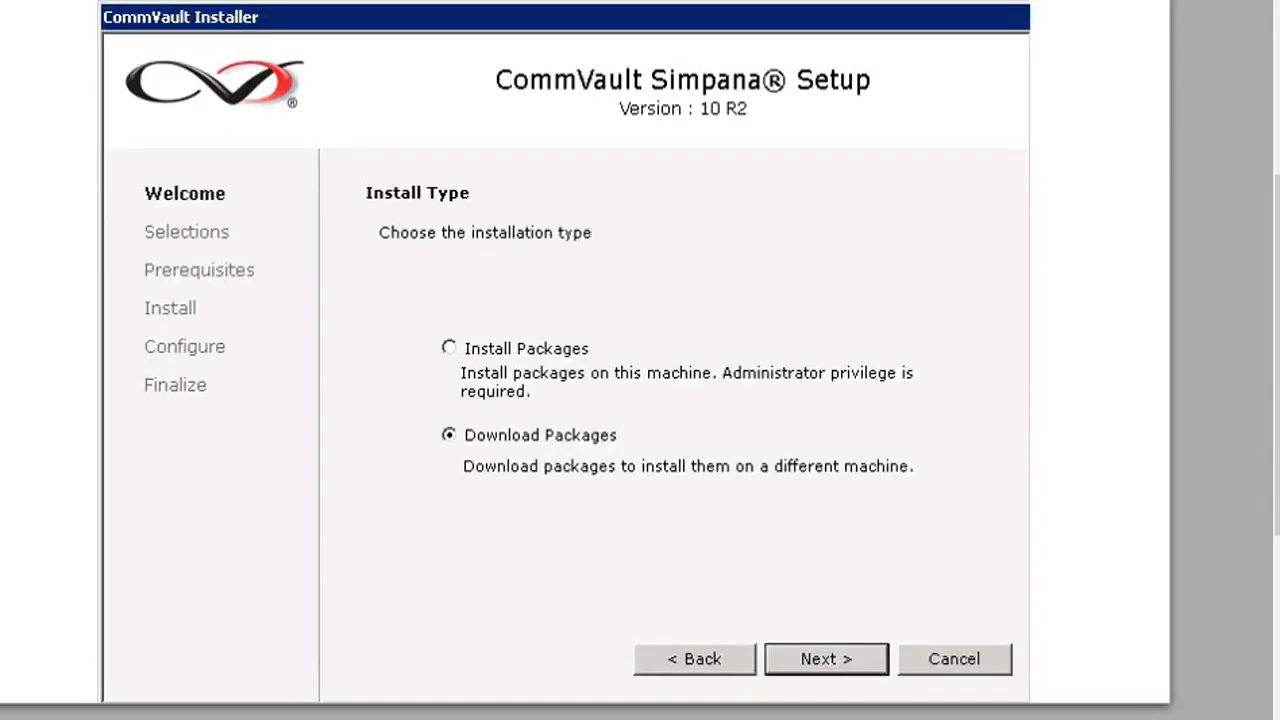
click(825, 658)
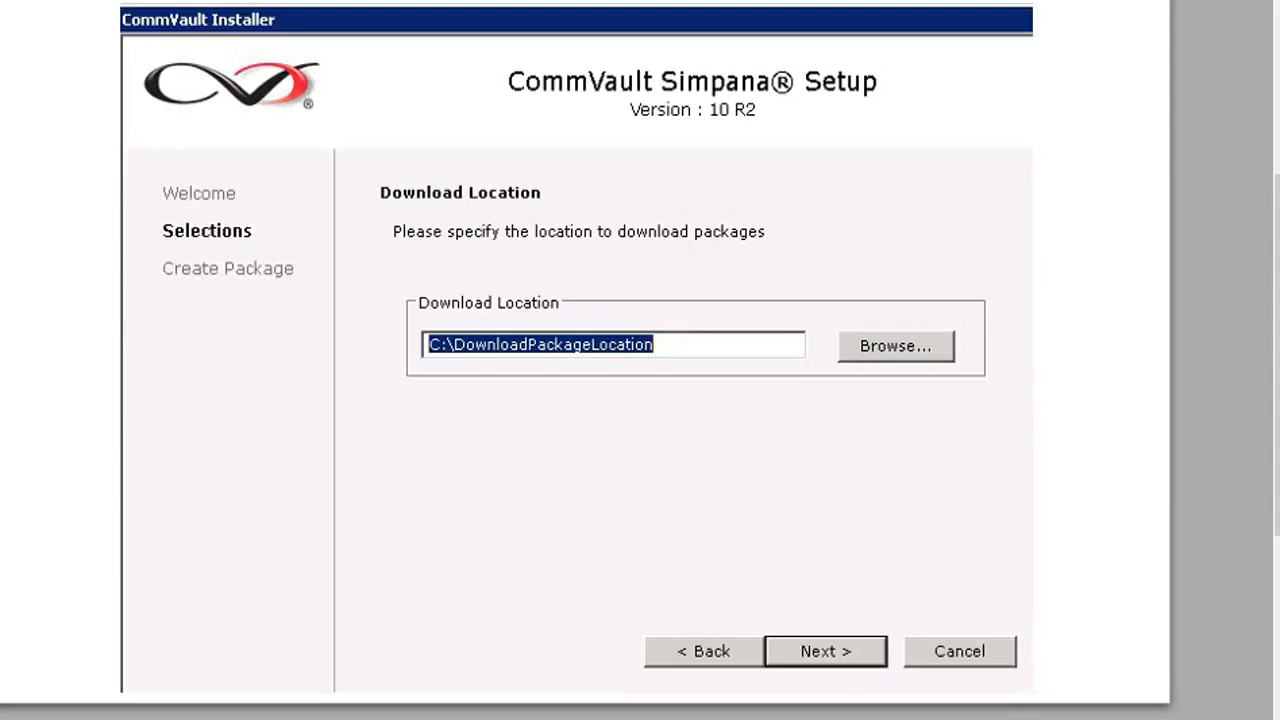
click(824, 651)
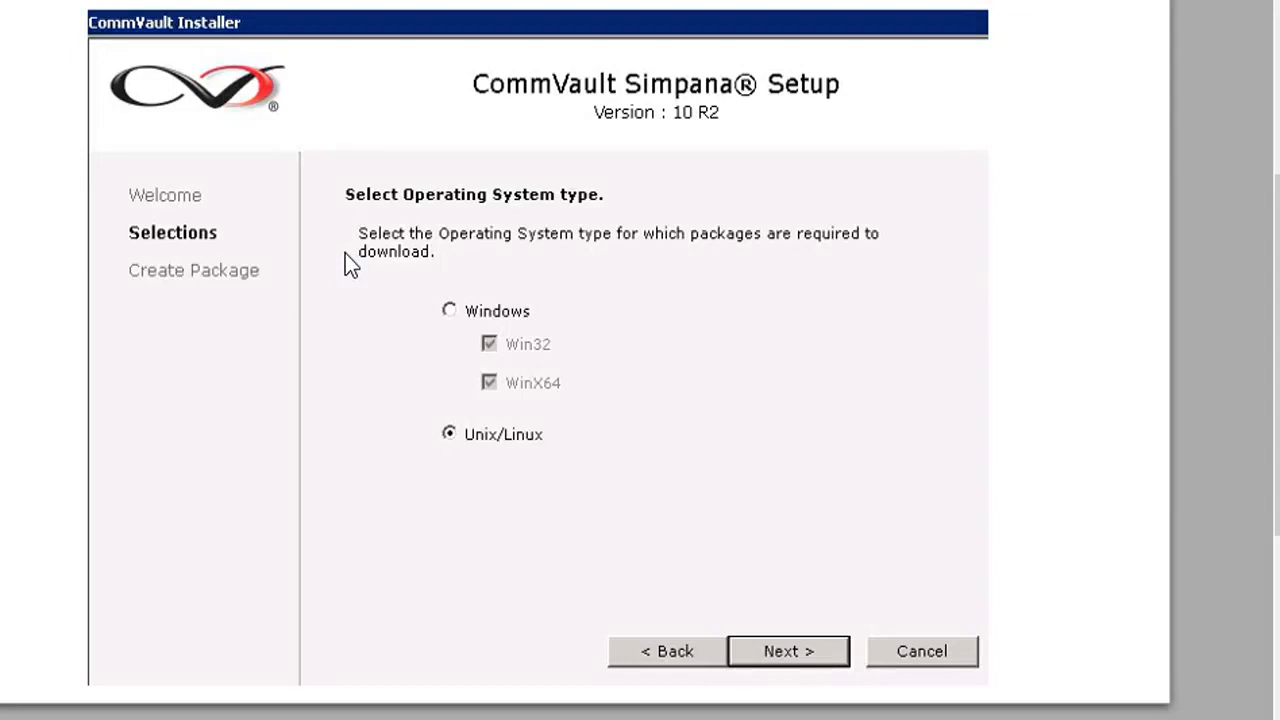
mouse_move(311, 422)
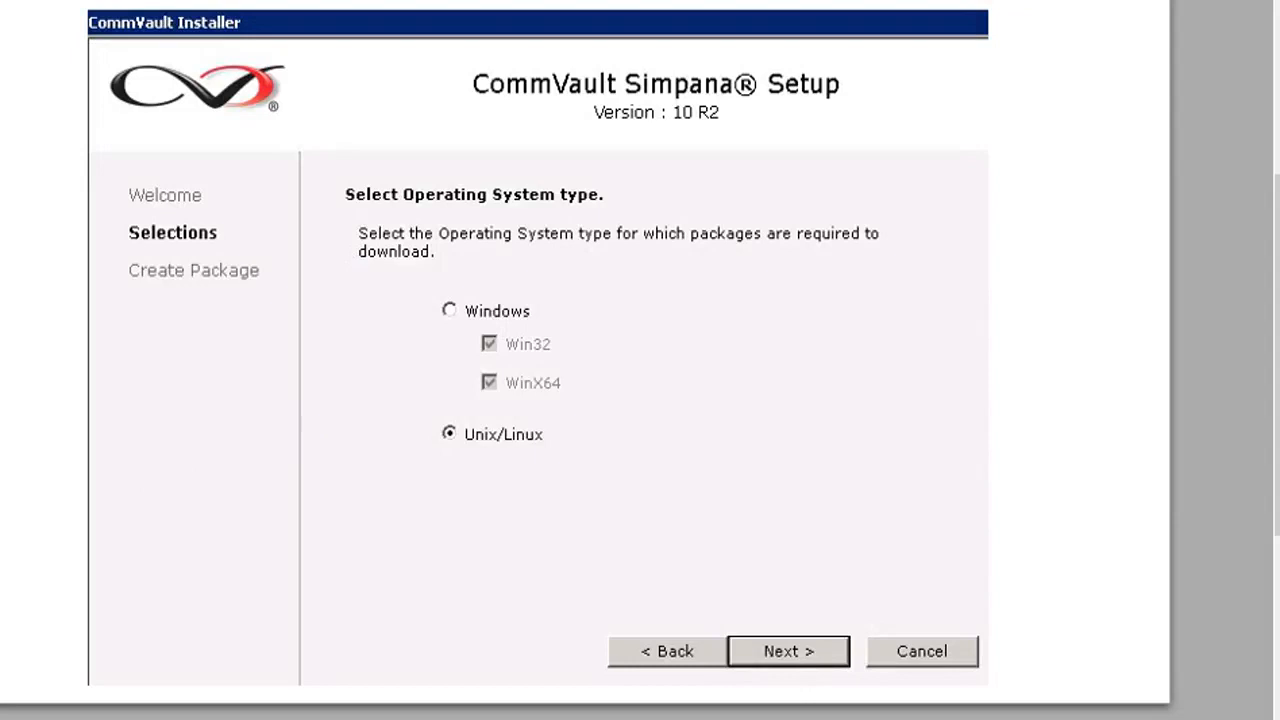
- Confirm Unix/Linux and FreeBSD7 X86_64, then choose Select Packages with a tar file
click(787, 651)
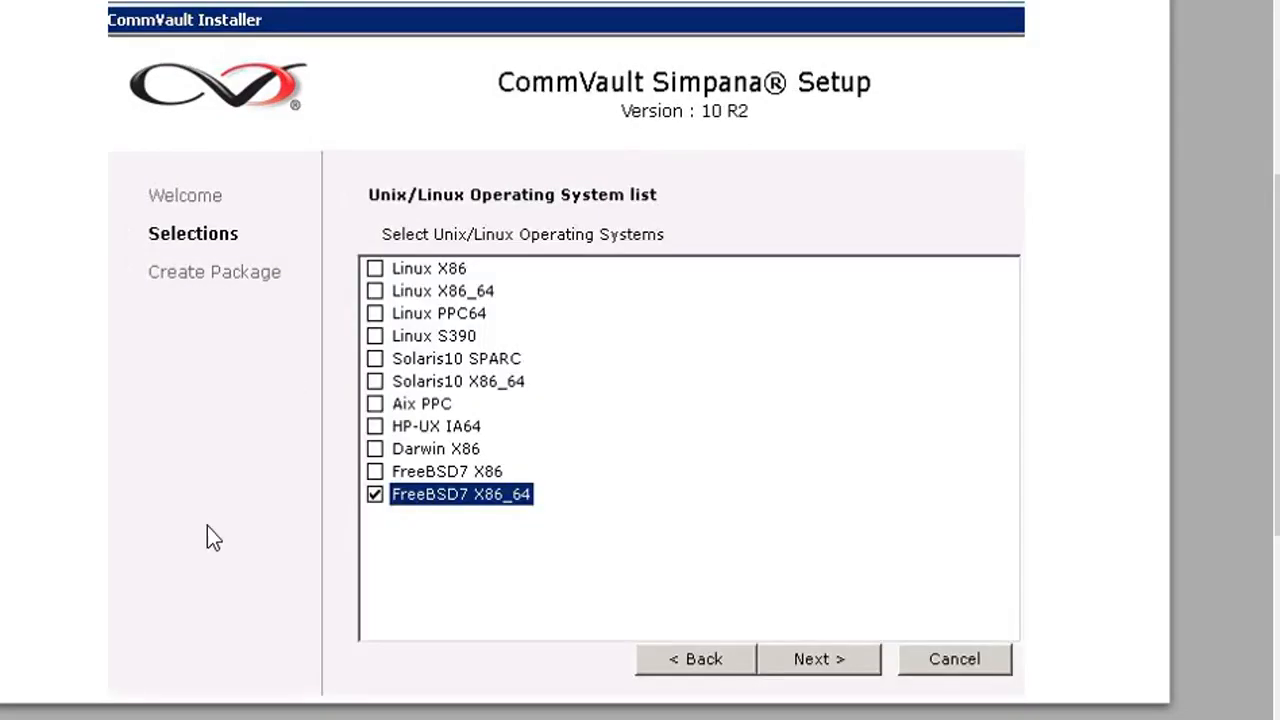
mouse_move(228, 518)
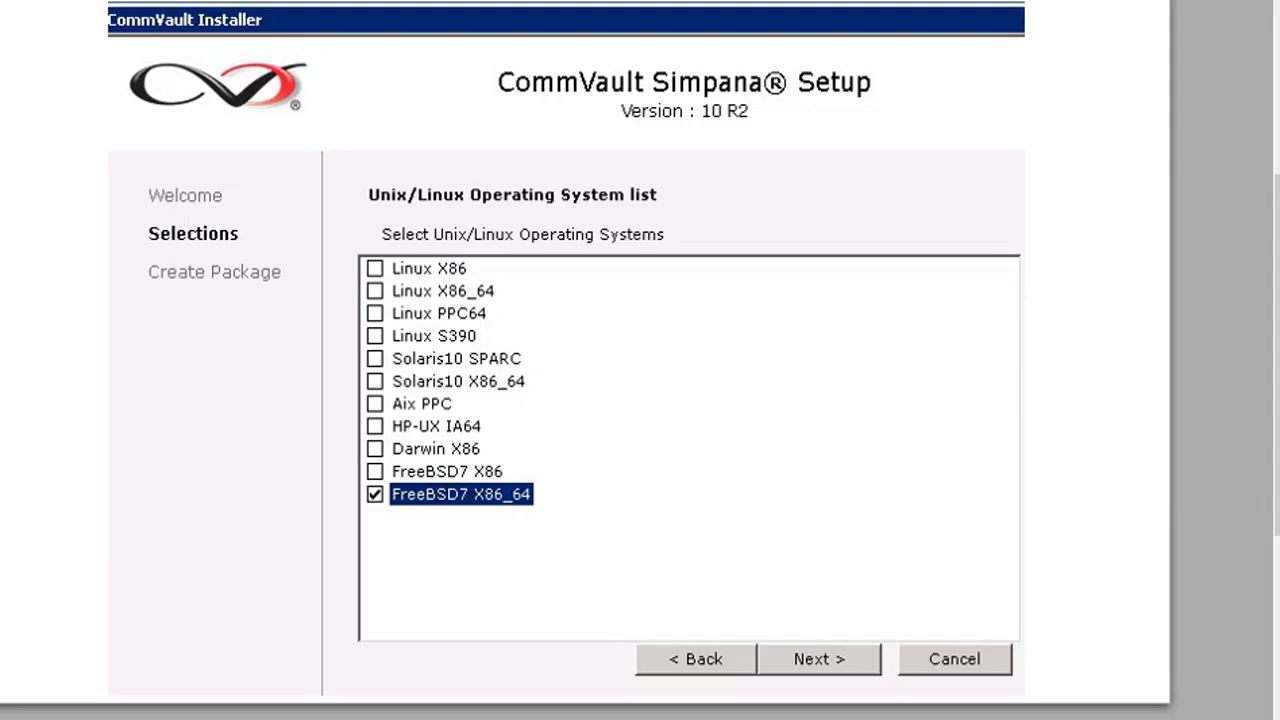
click(818, 658)
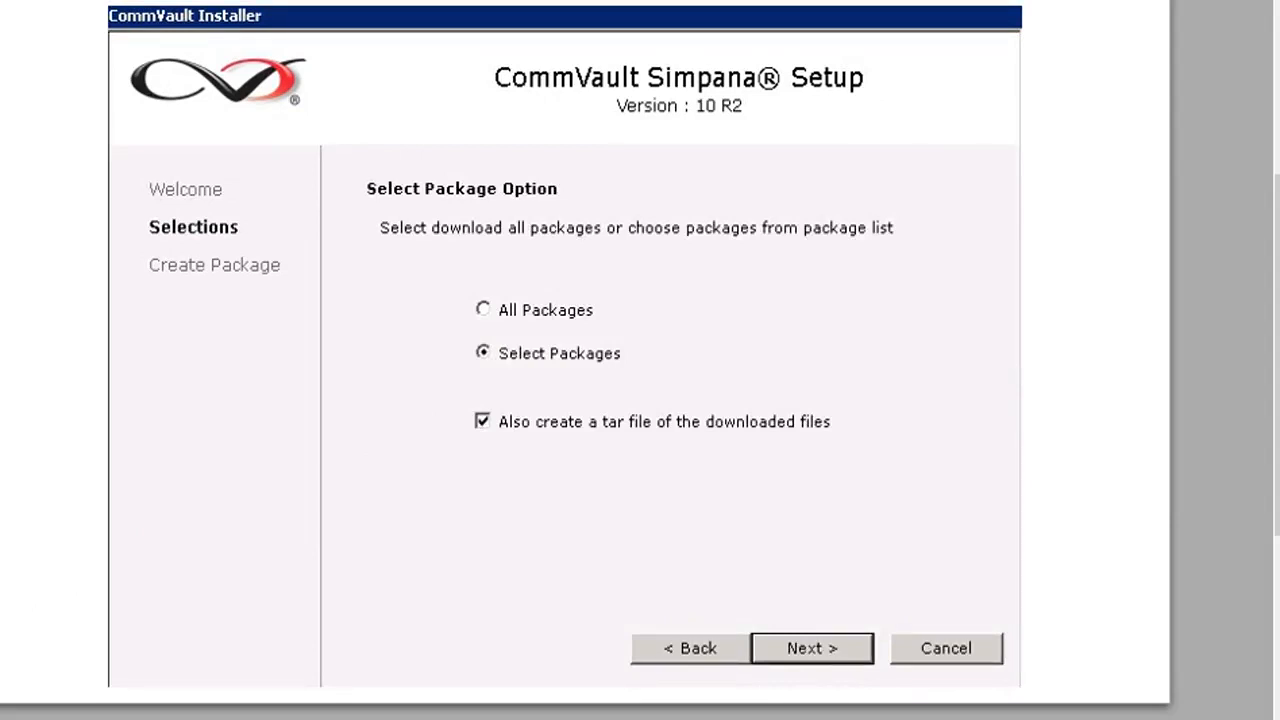
click(811, 648)
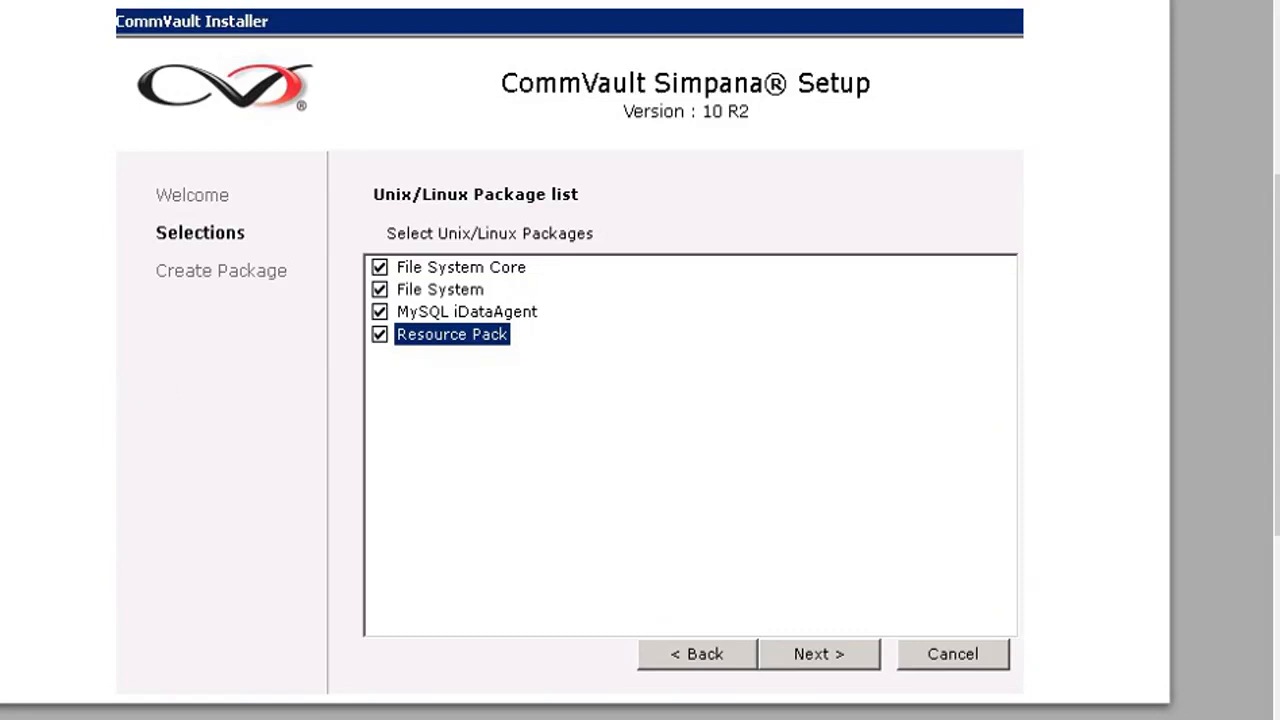
- Confirm the package list and download the components into the CVDownloads TAR file
click(818, 653)
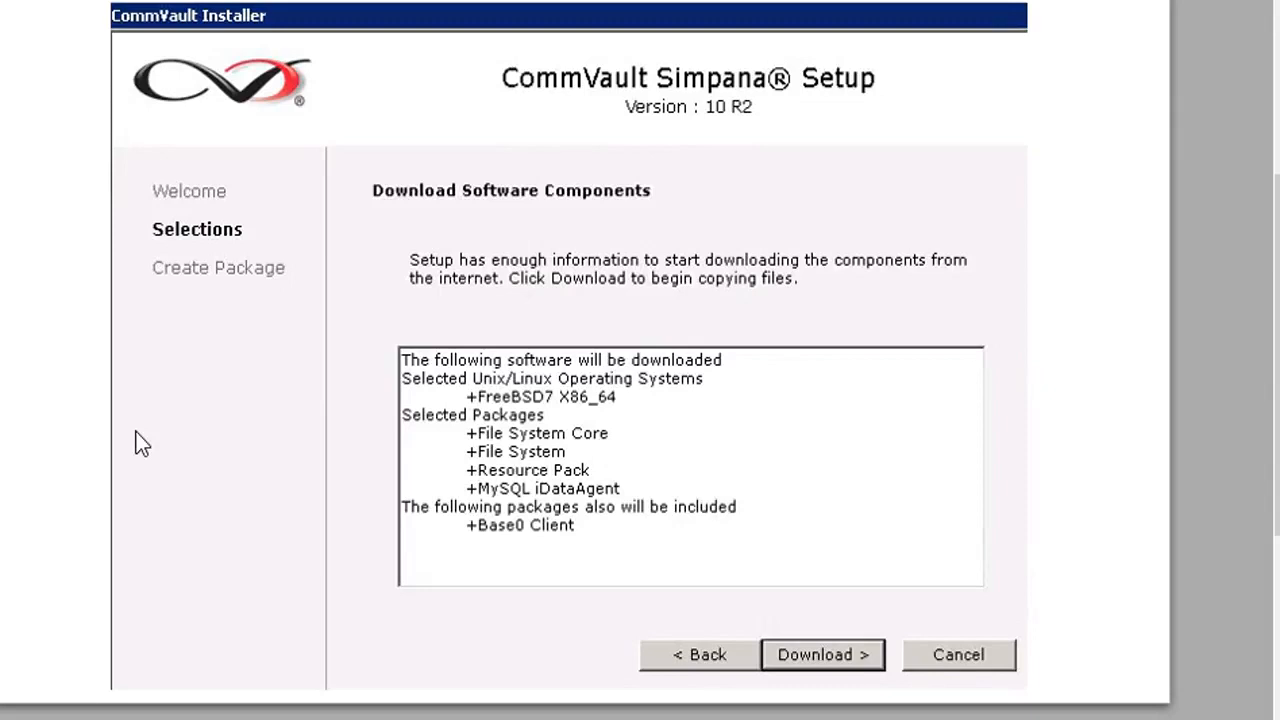
mouse_move(289, 344)
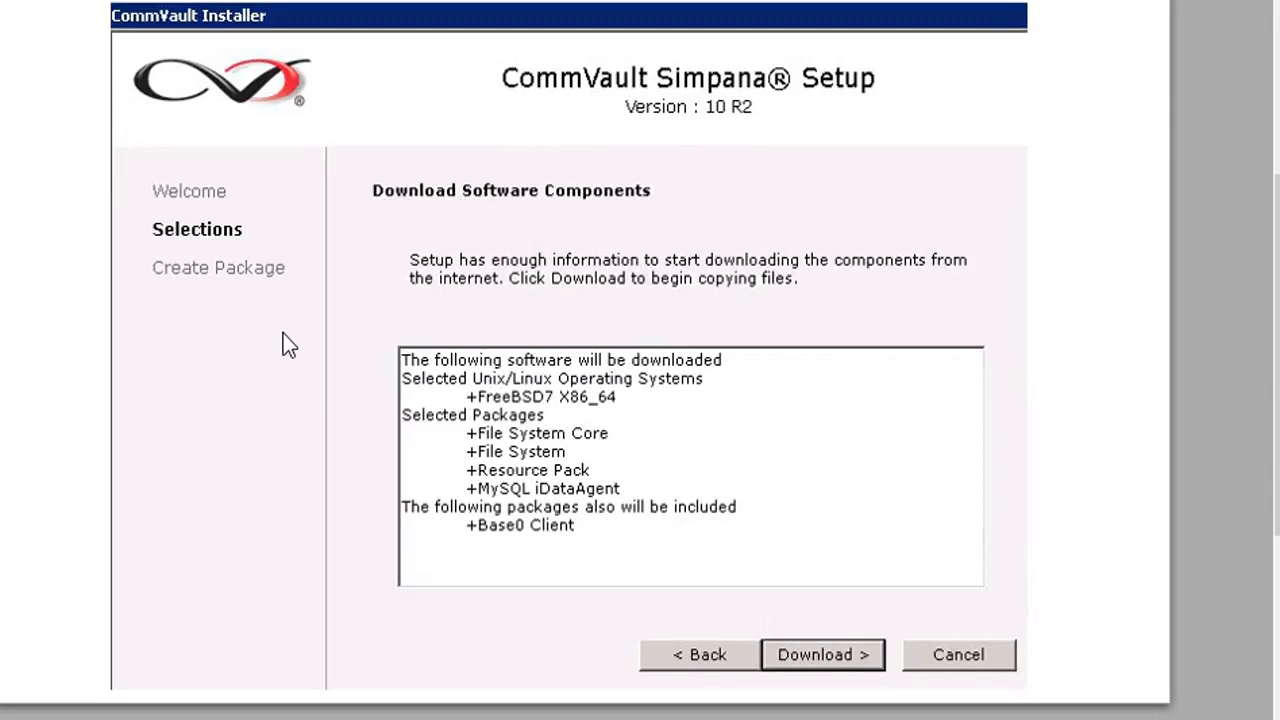
mouse_move(295, 458)
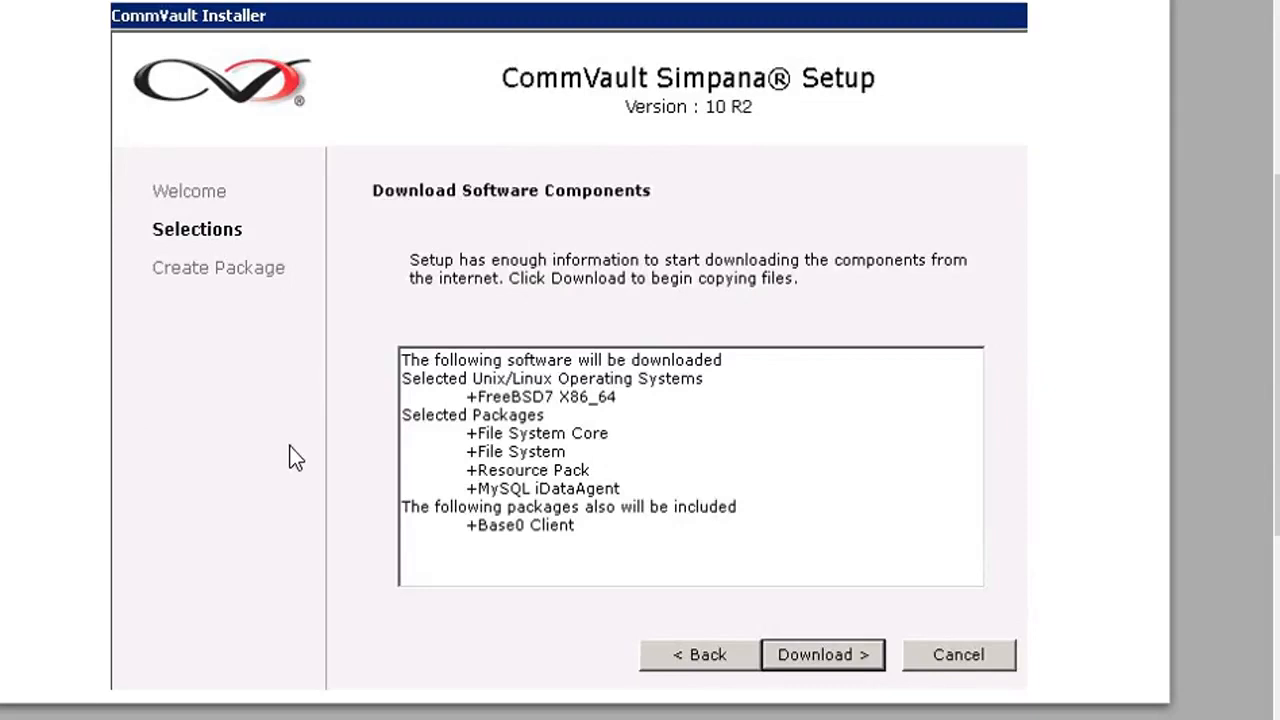
mouse_move(336, 448)
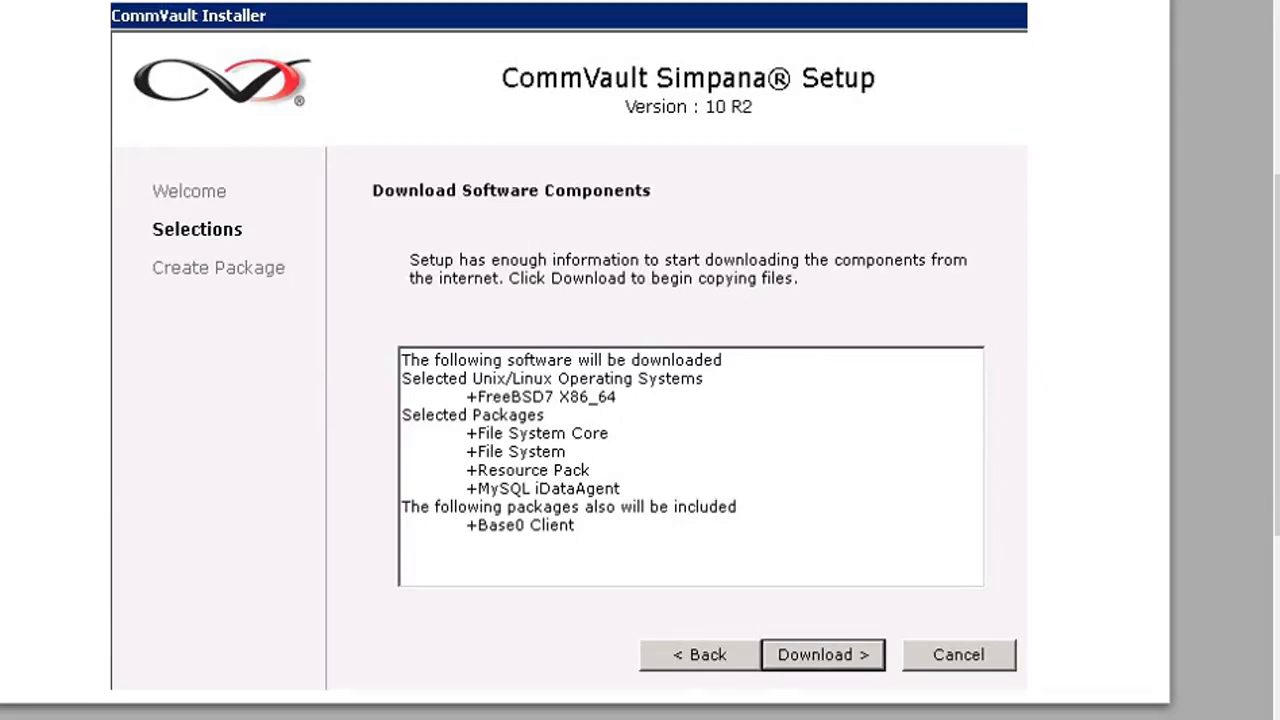
click(821, 654)
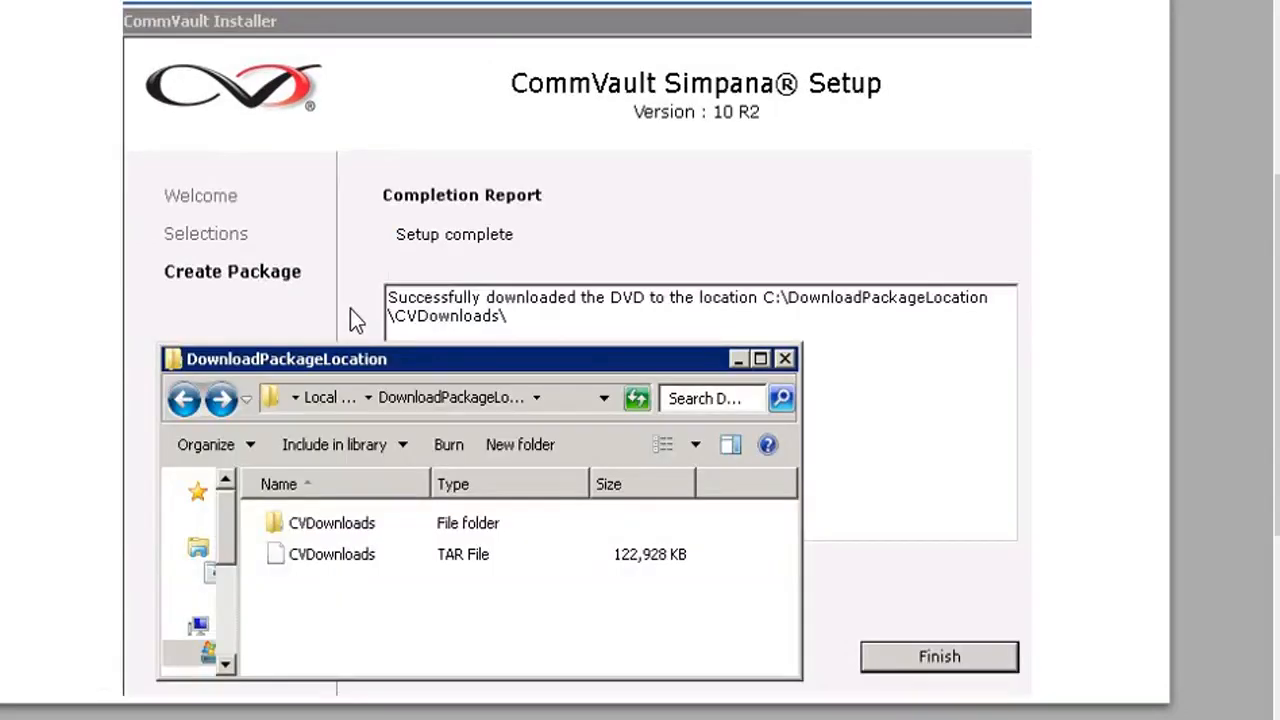
mouse_move(308, 290)
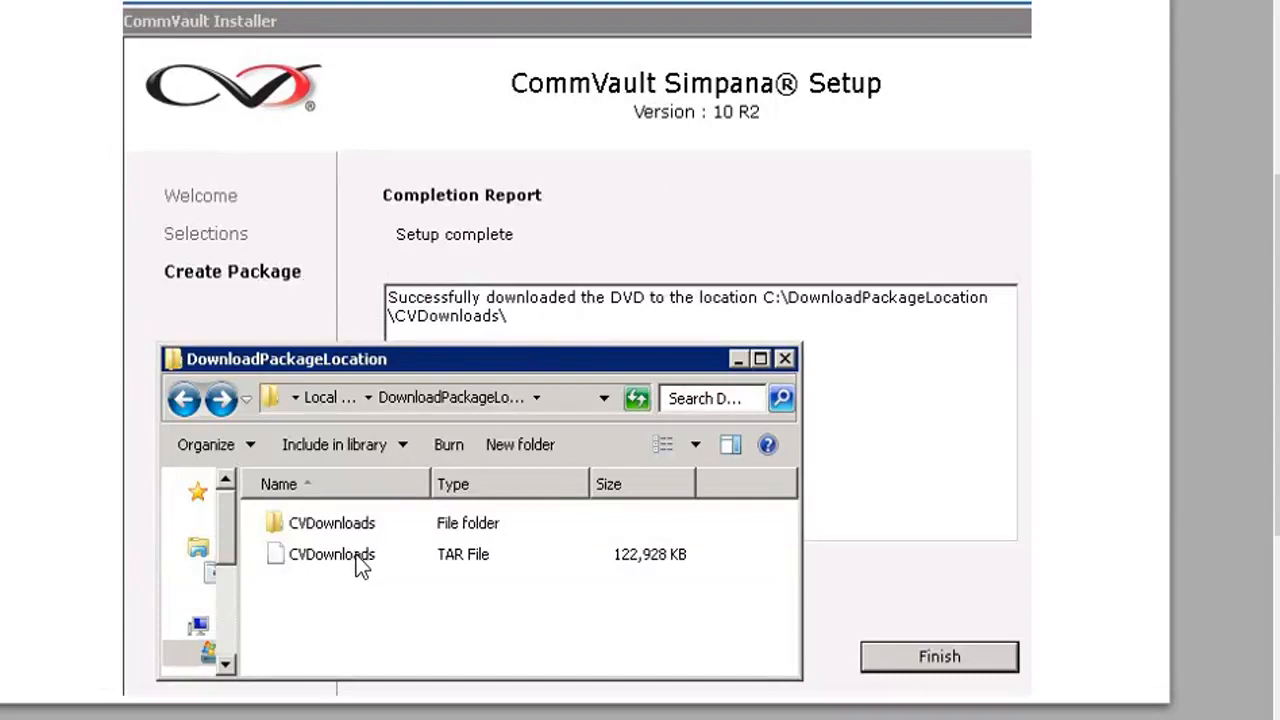
mouse_move(303, 580)
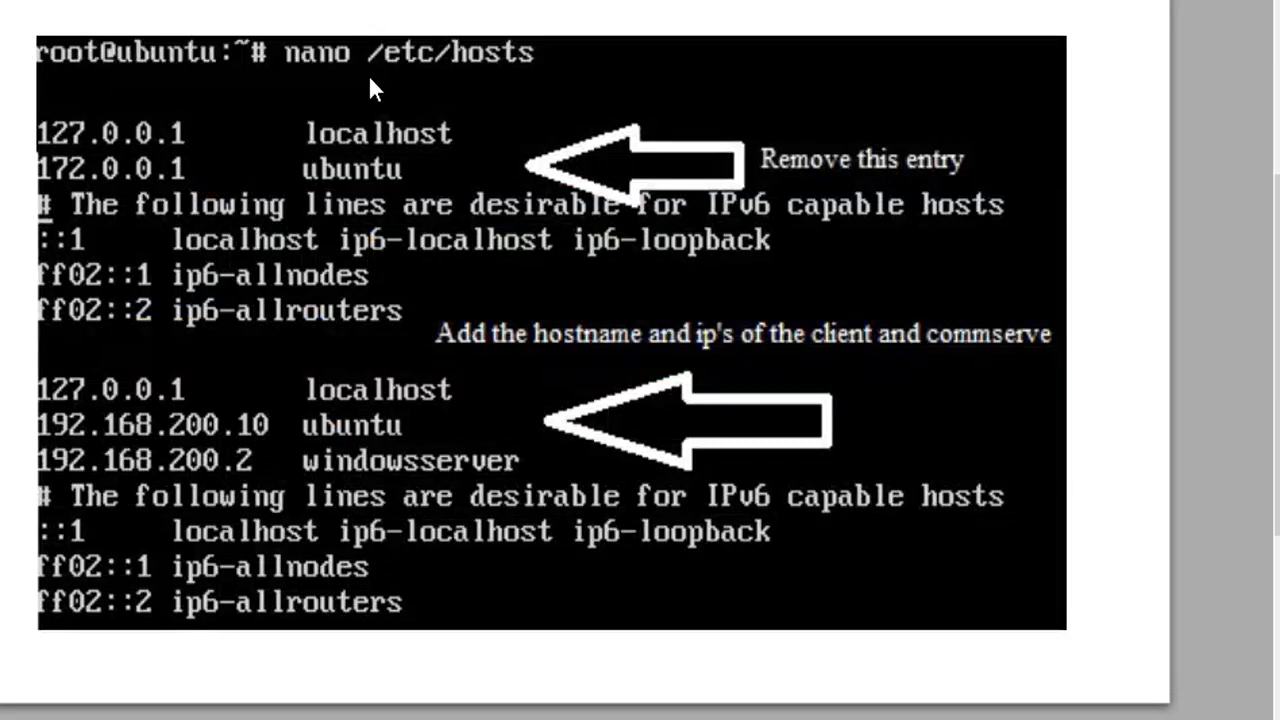
mouse_move(240, 130)
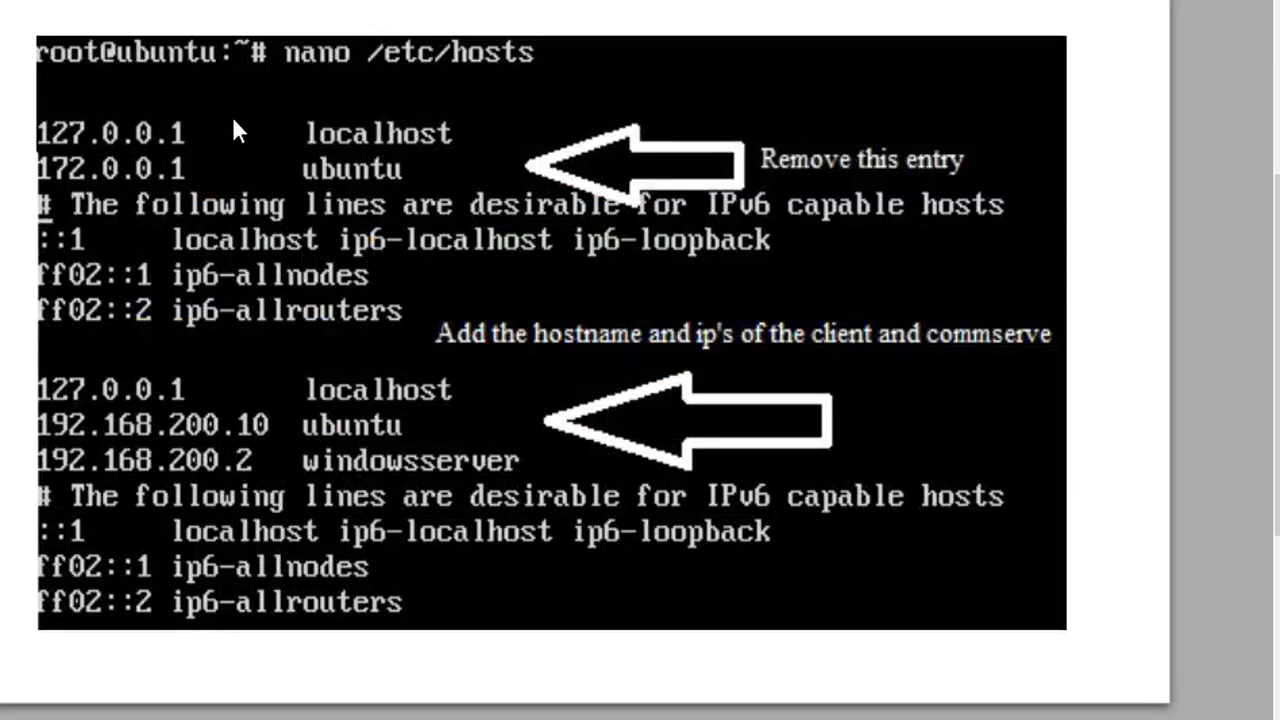
mouse_move(255, 160)
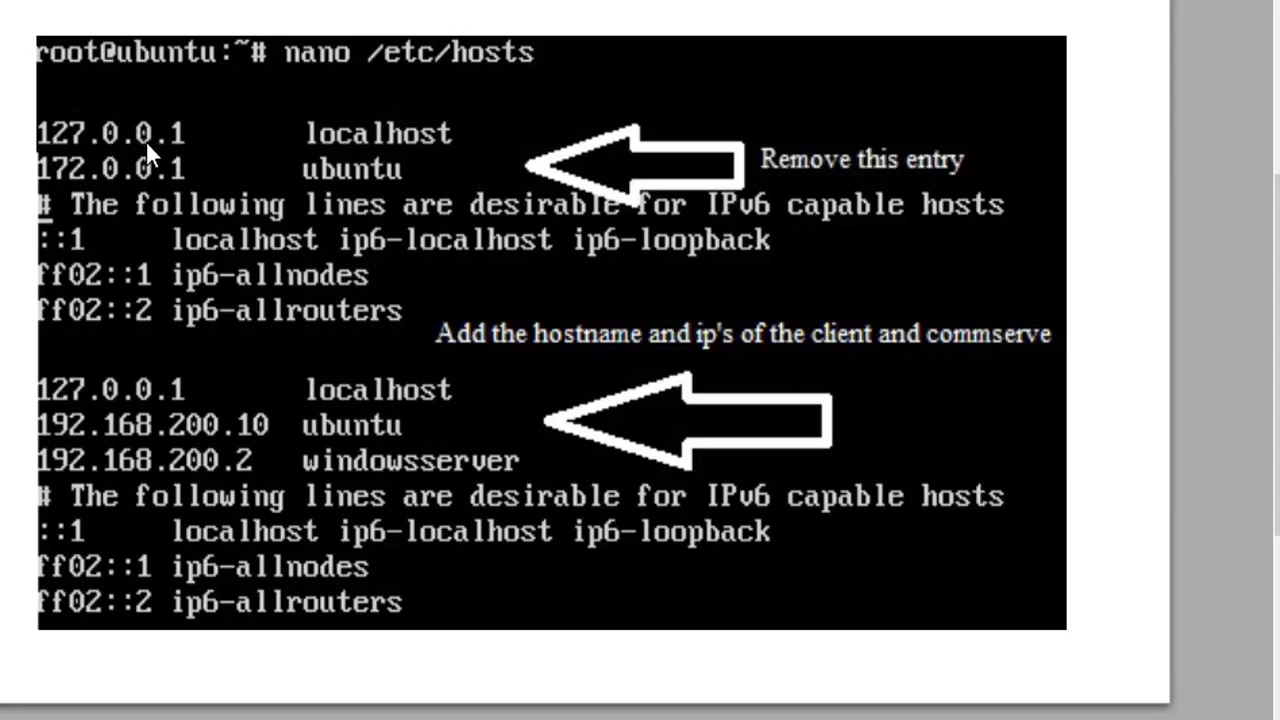
mouse_move(267, 225)
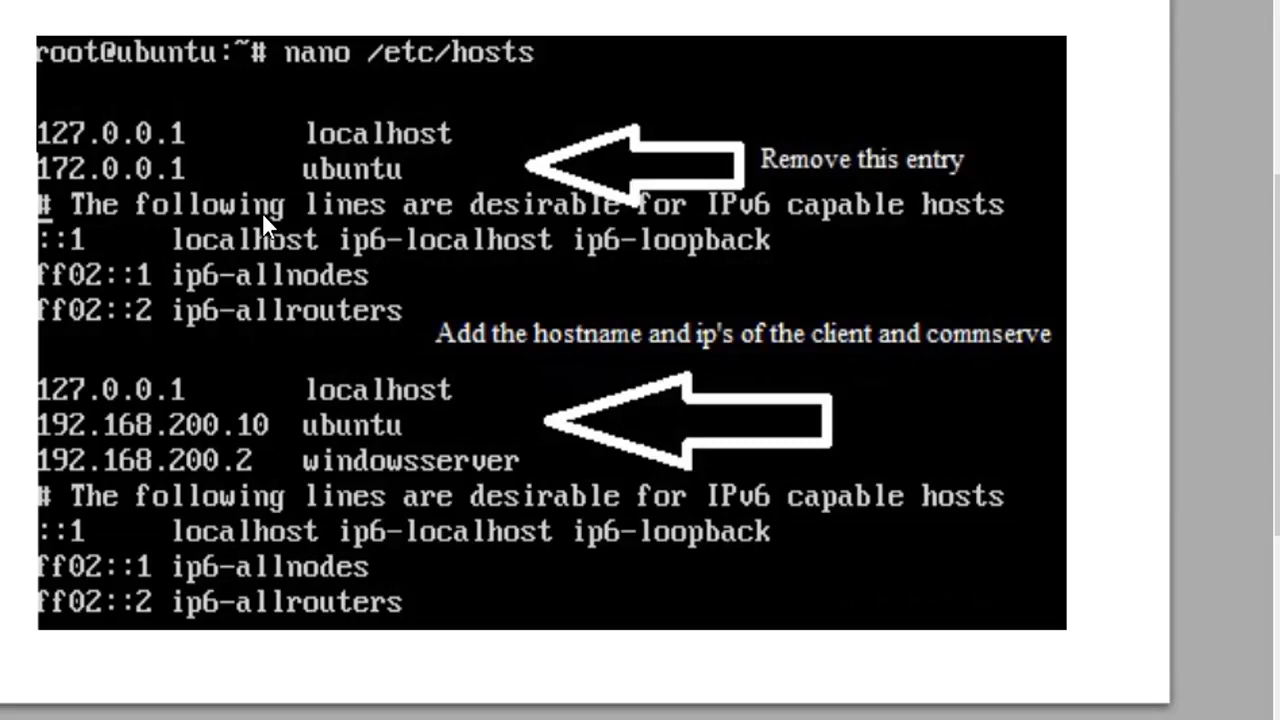
mouse_move(410, 210)
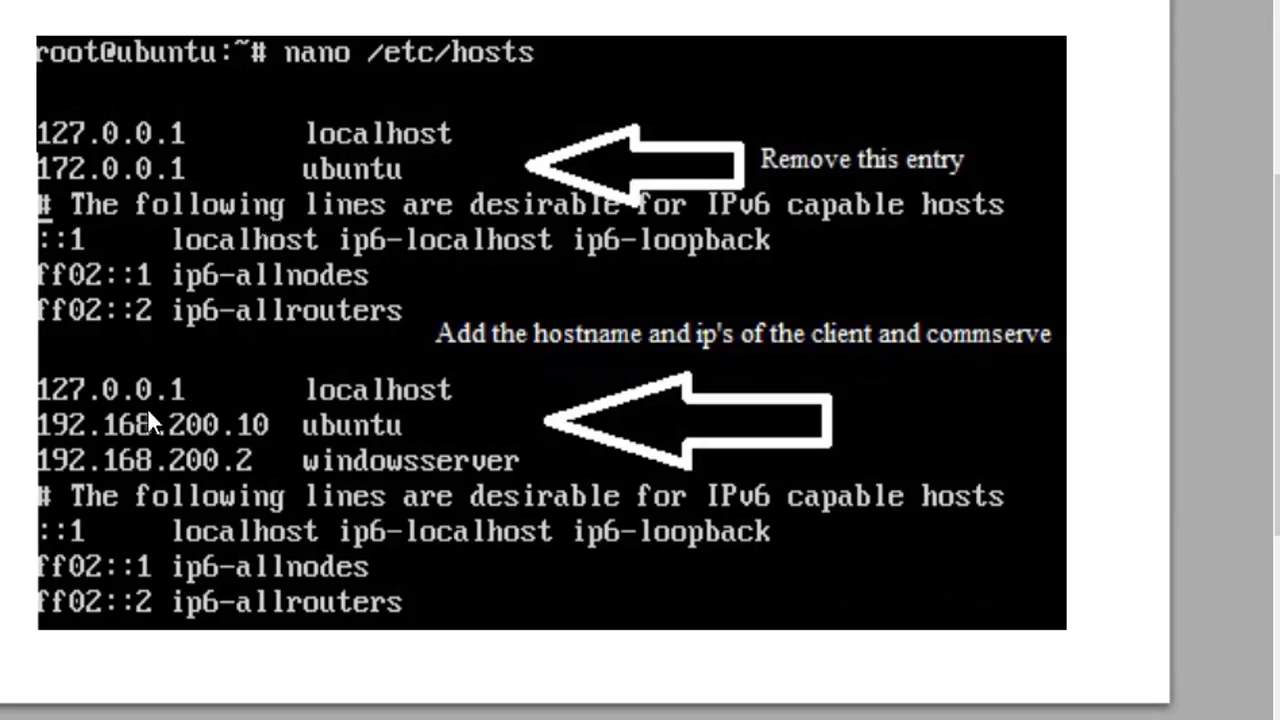
mouse_move(88, 448)
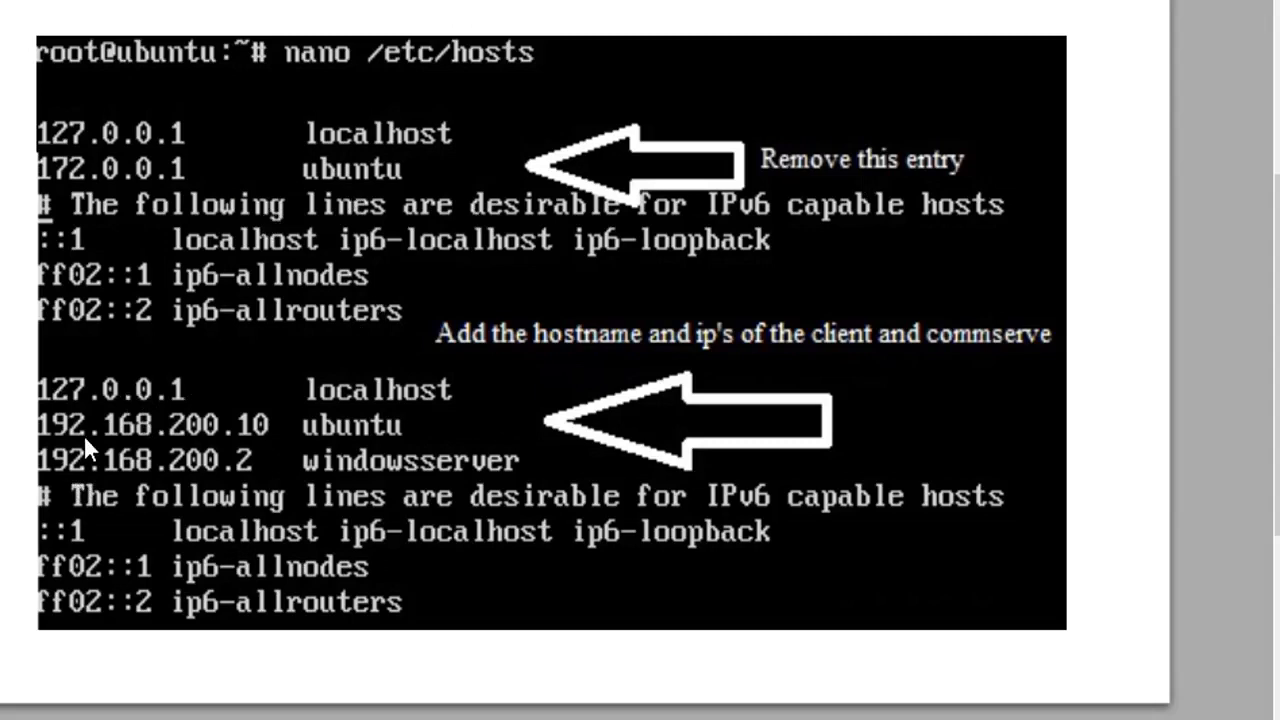
mouse_move(190, 485)
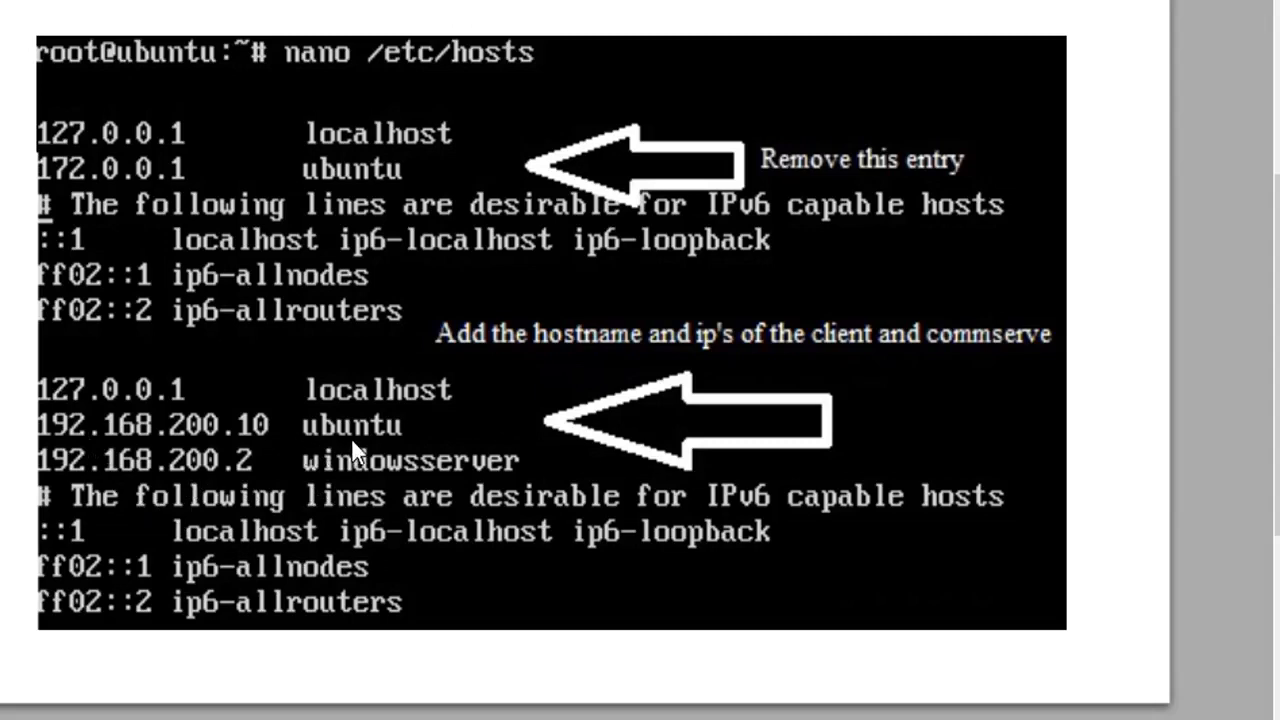
mouse_move(360, 450)
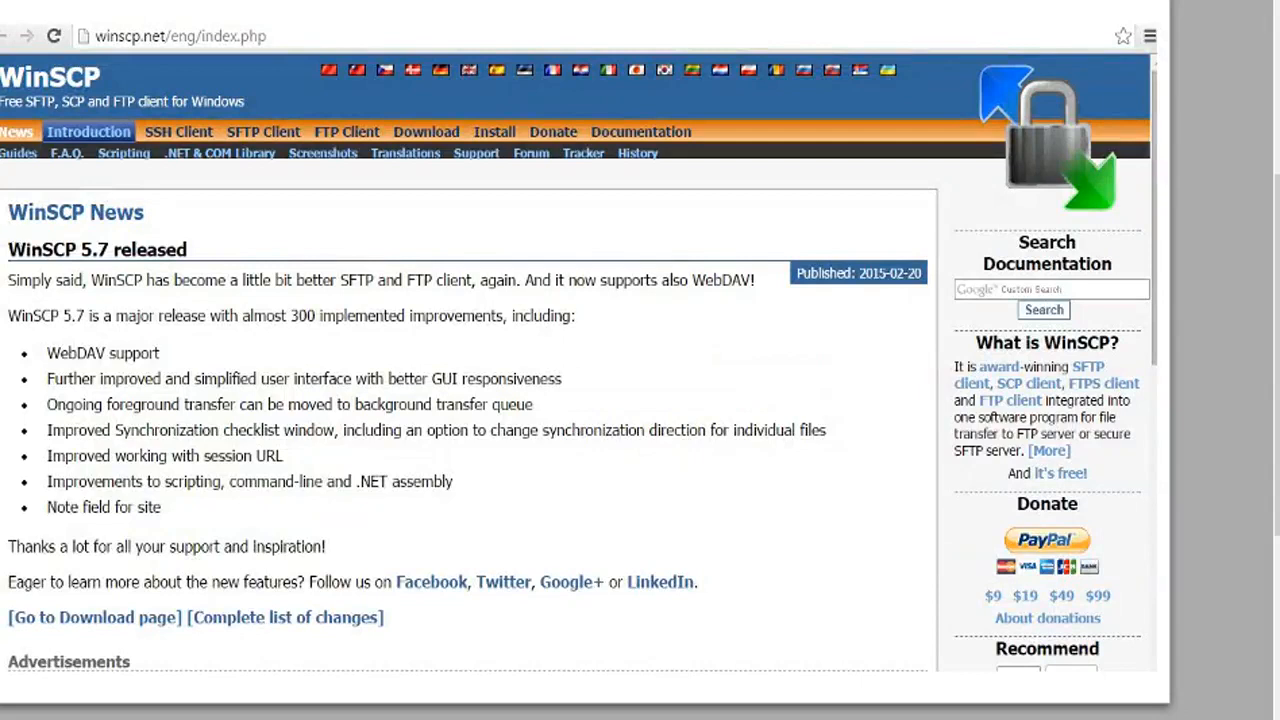
mouse_move(138, 230)
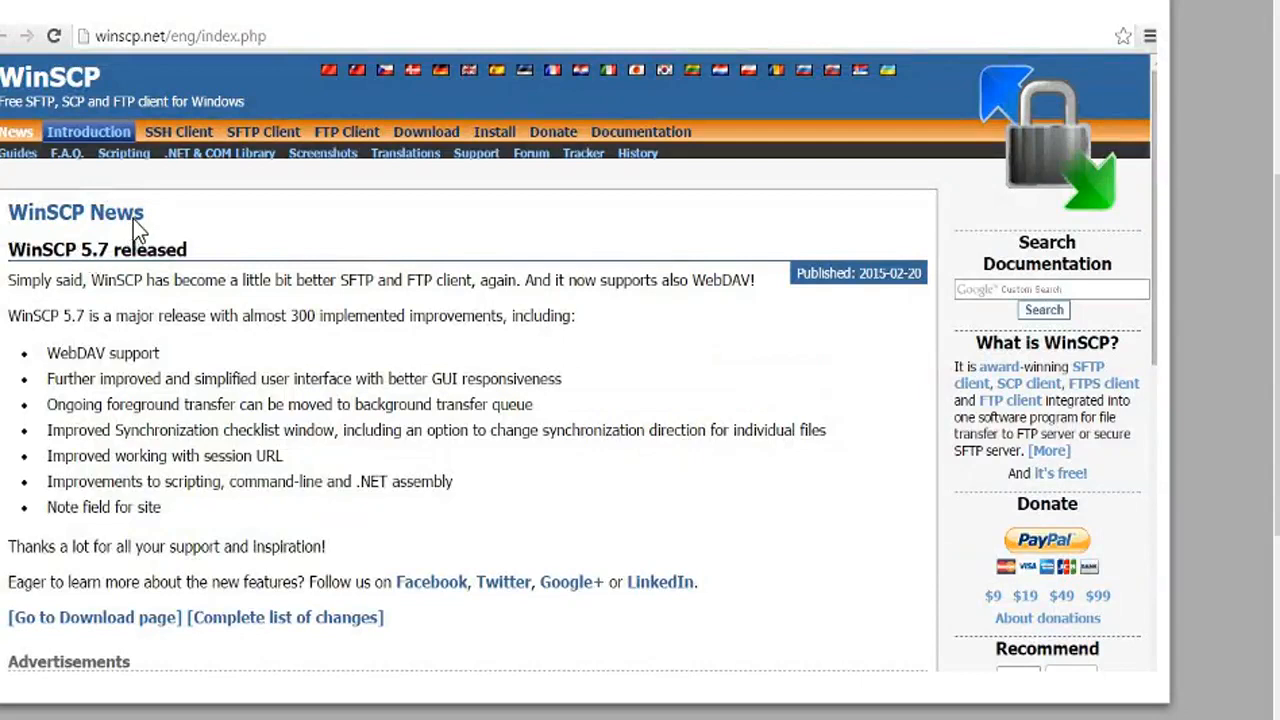
mouse_move(135, 242)
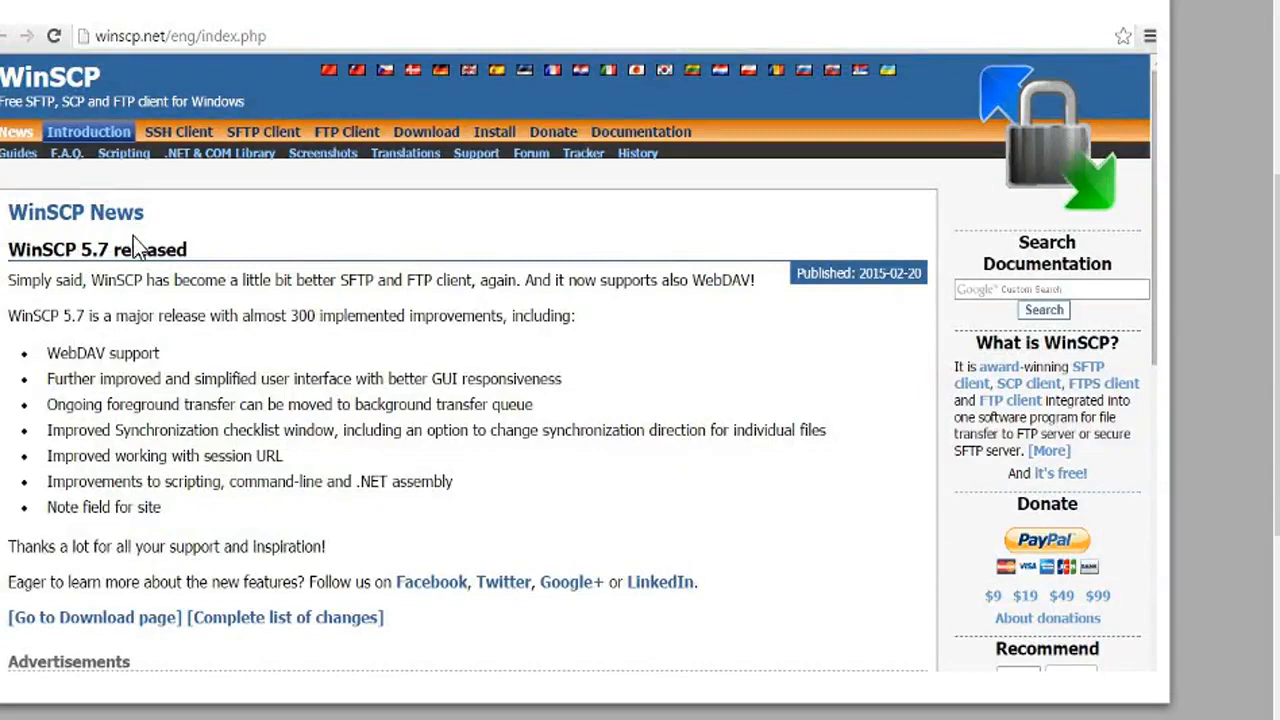
mouse_move(137, 315)
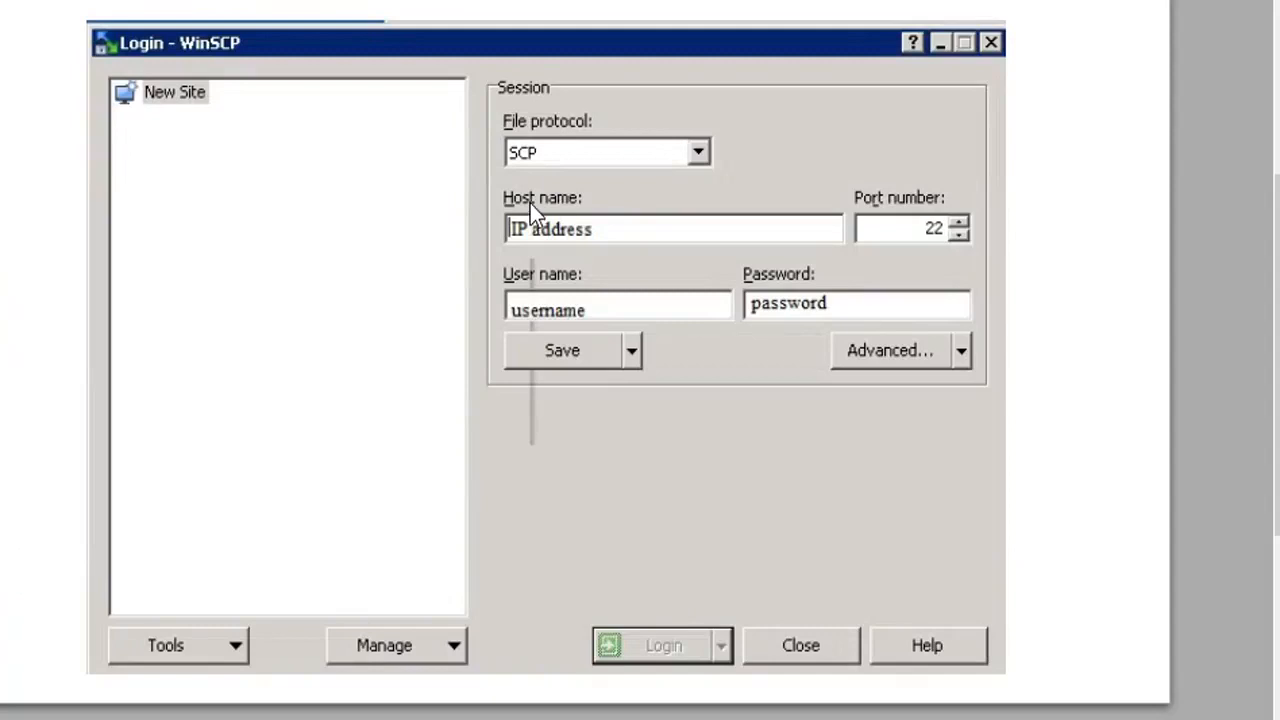
mouse_move(517, 324)
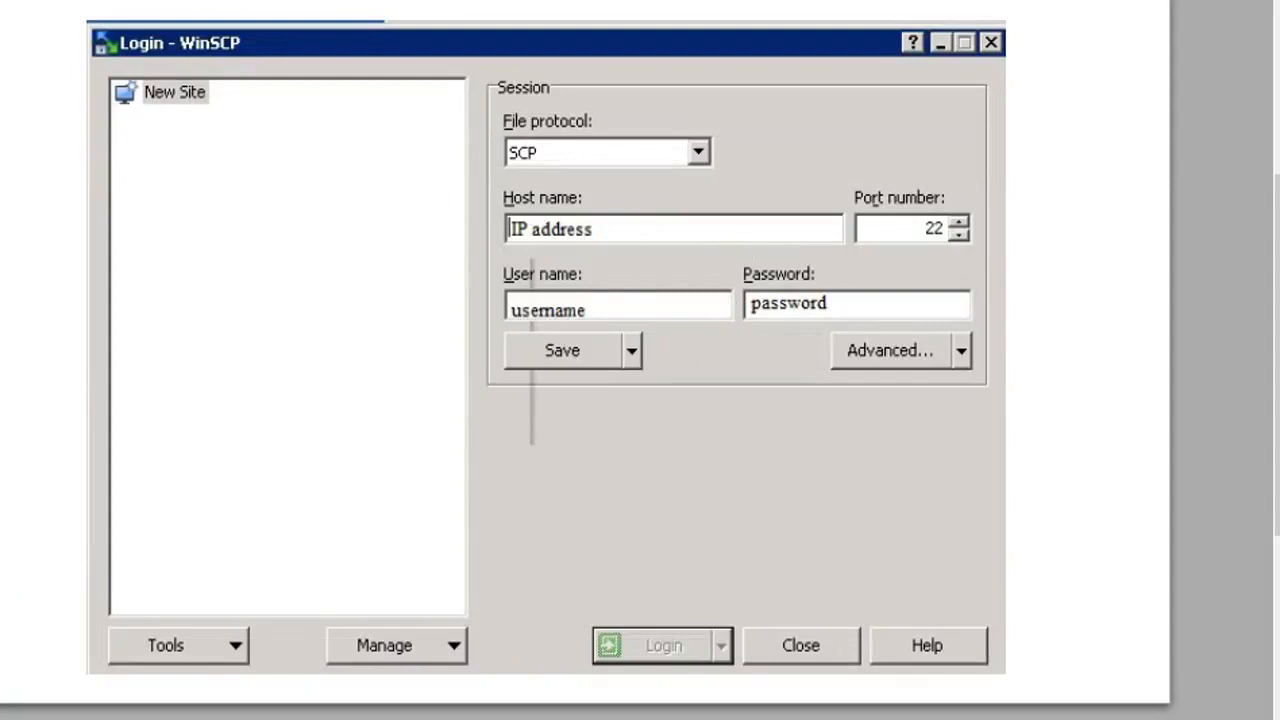
- Log in to WinSCP and copy CVDownloads.tar to the remote /tmp folder
click(662, 645)
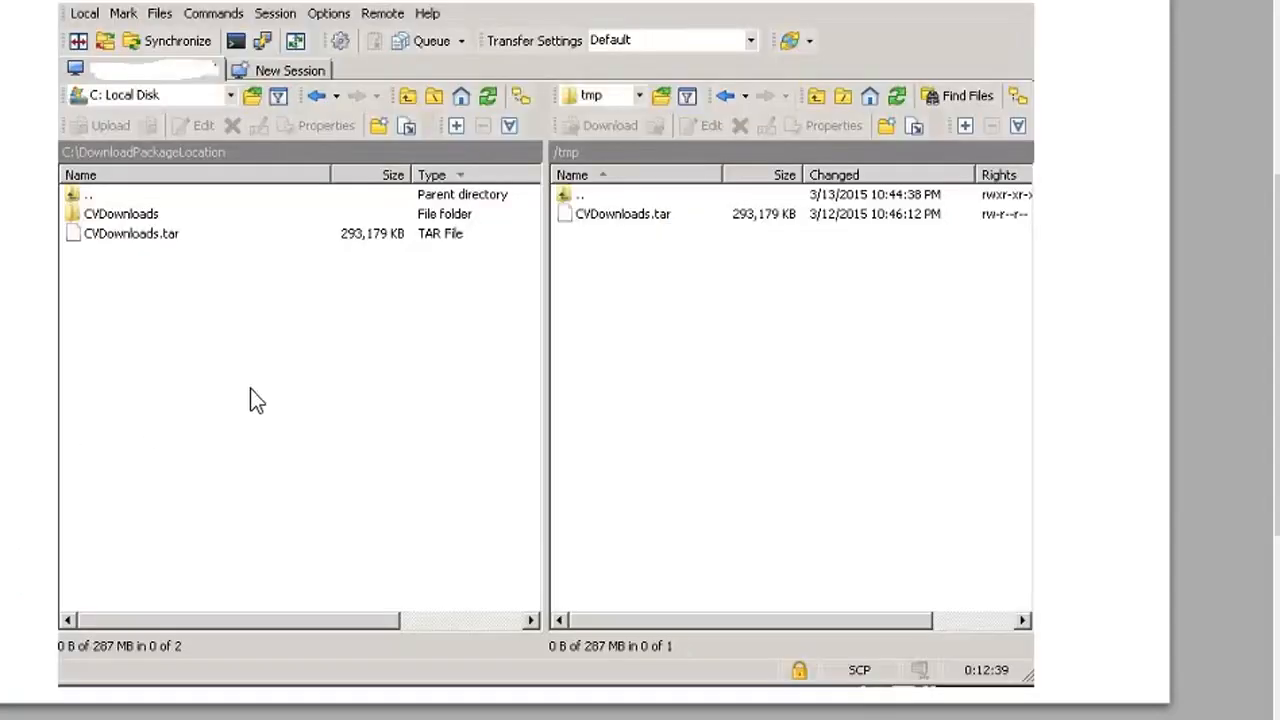
mouse_move(400, 245)
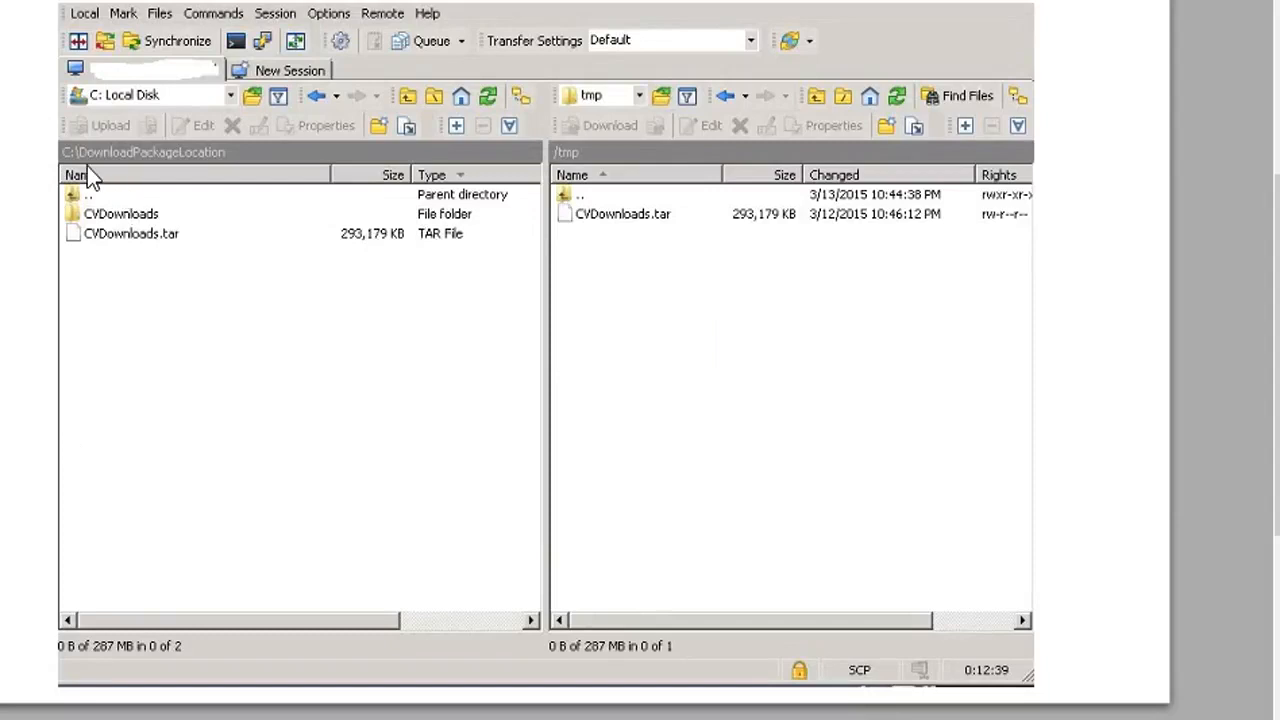
mouse_move(145, 280)
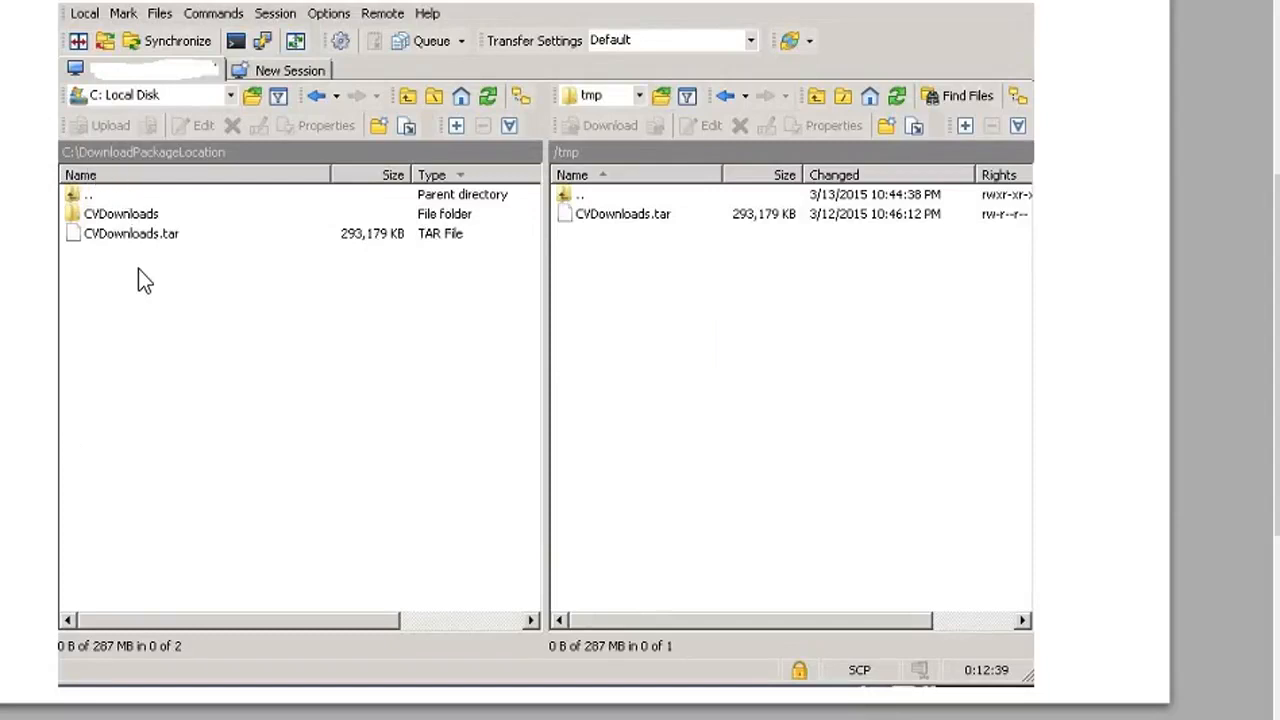
mouse_move(420, 273)
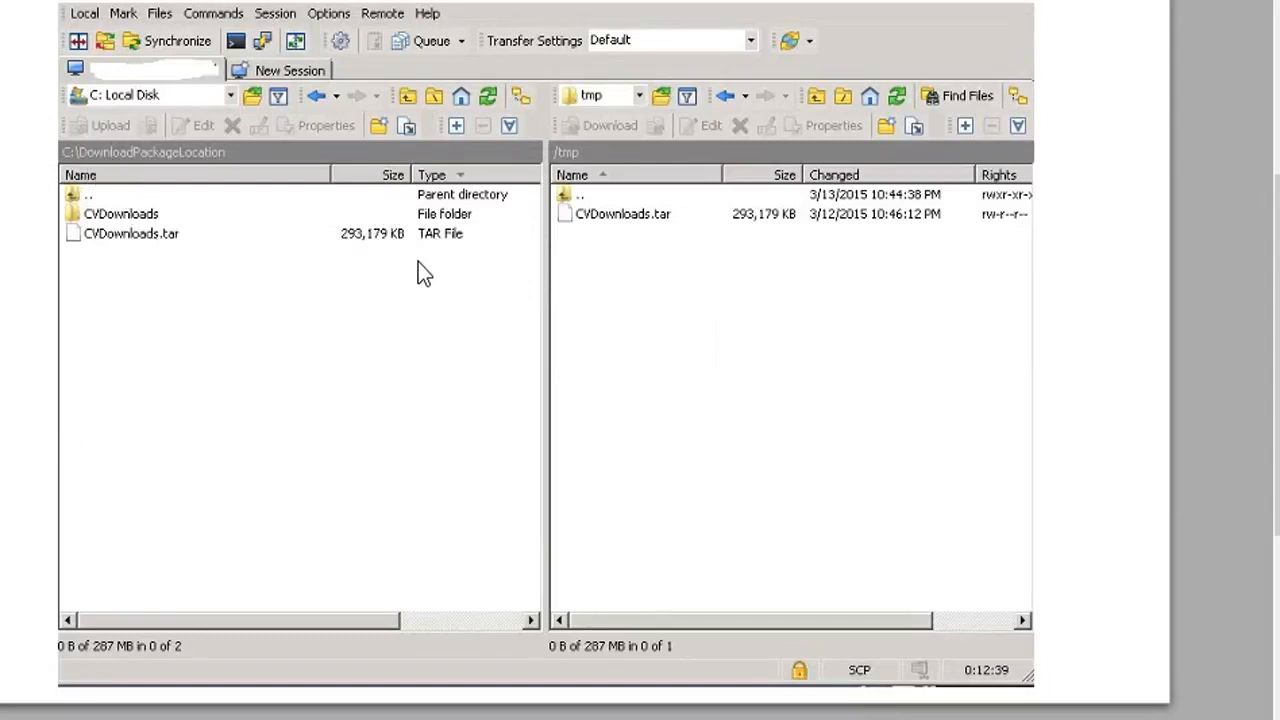
mouse_move(675, 288)
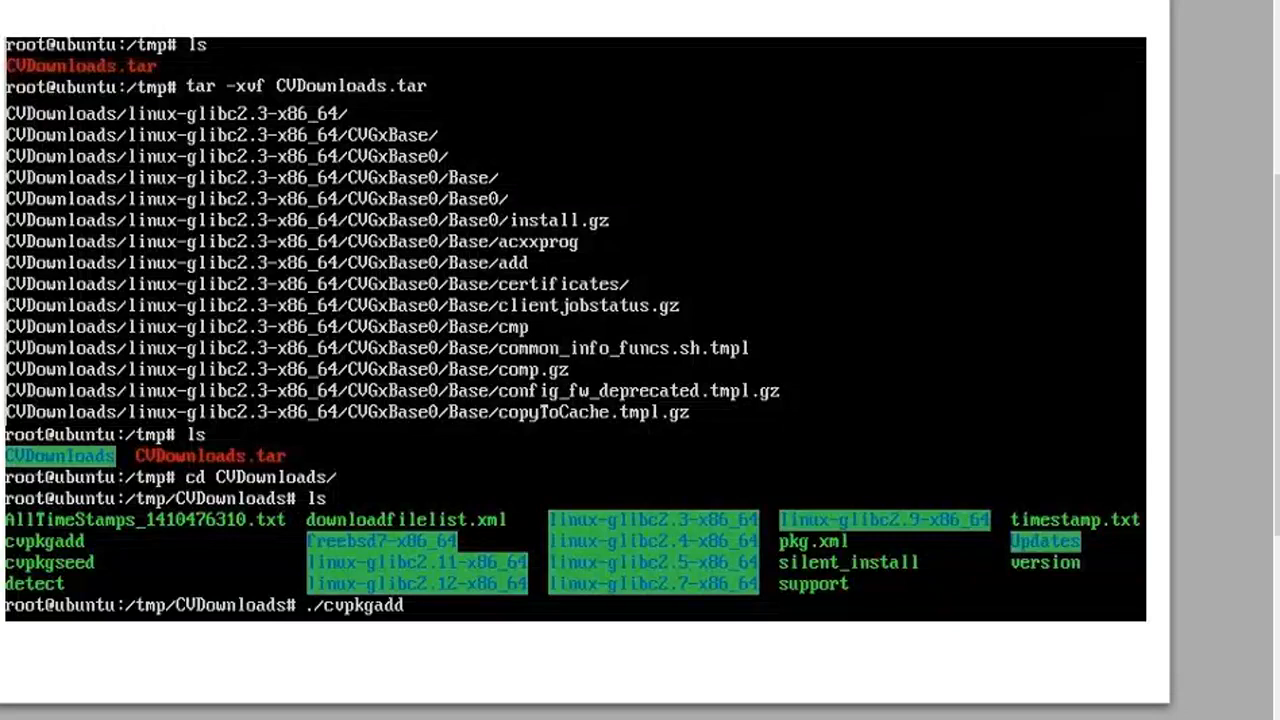
mouse_move(598, 232)
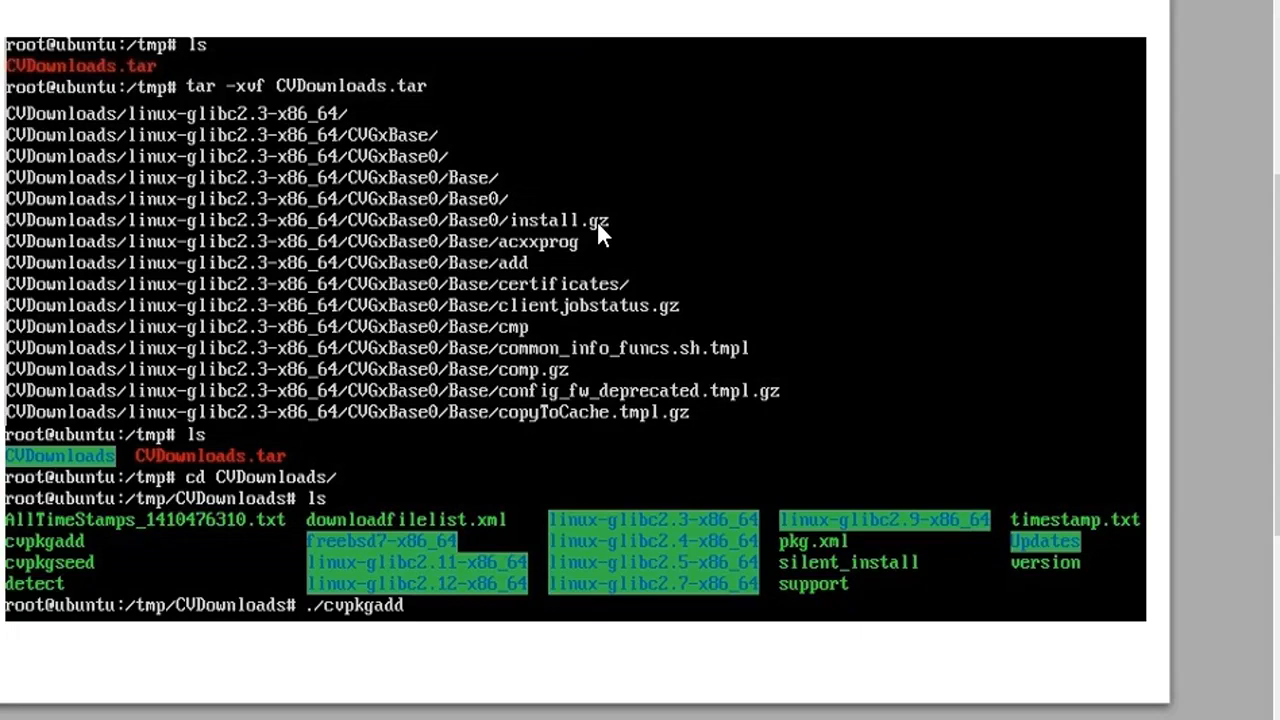
mouse_move(645, 440)
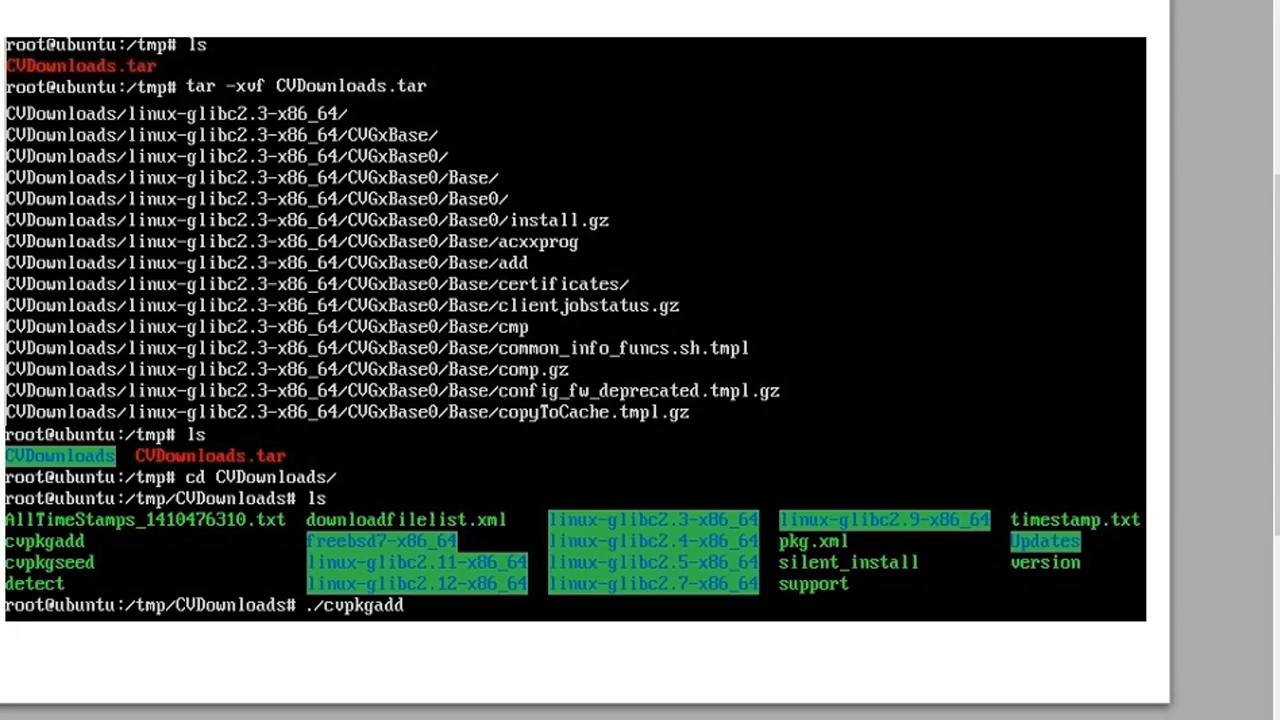
- Run ./cvpkgadd from the extracted CVDownloads folder in /tmp
key(Return)
text(yes)
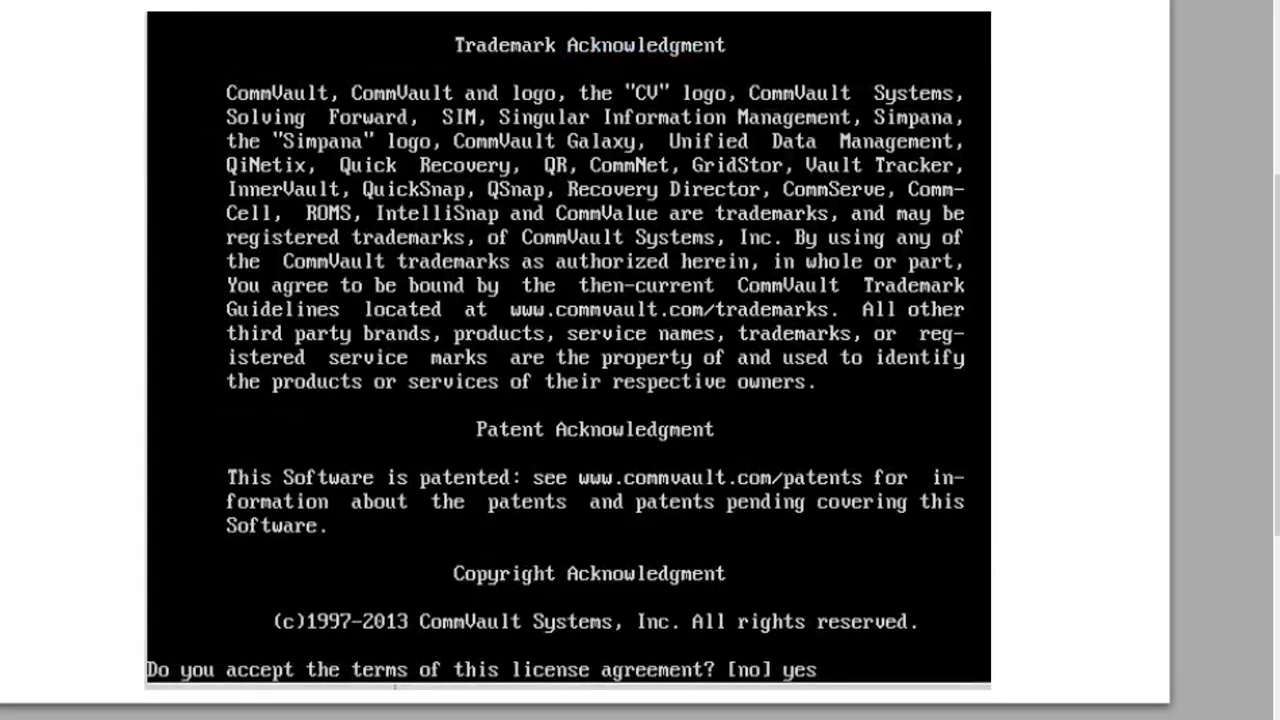
mouse_move(108, 504)
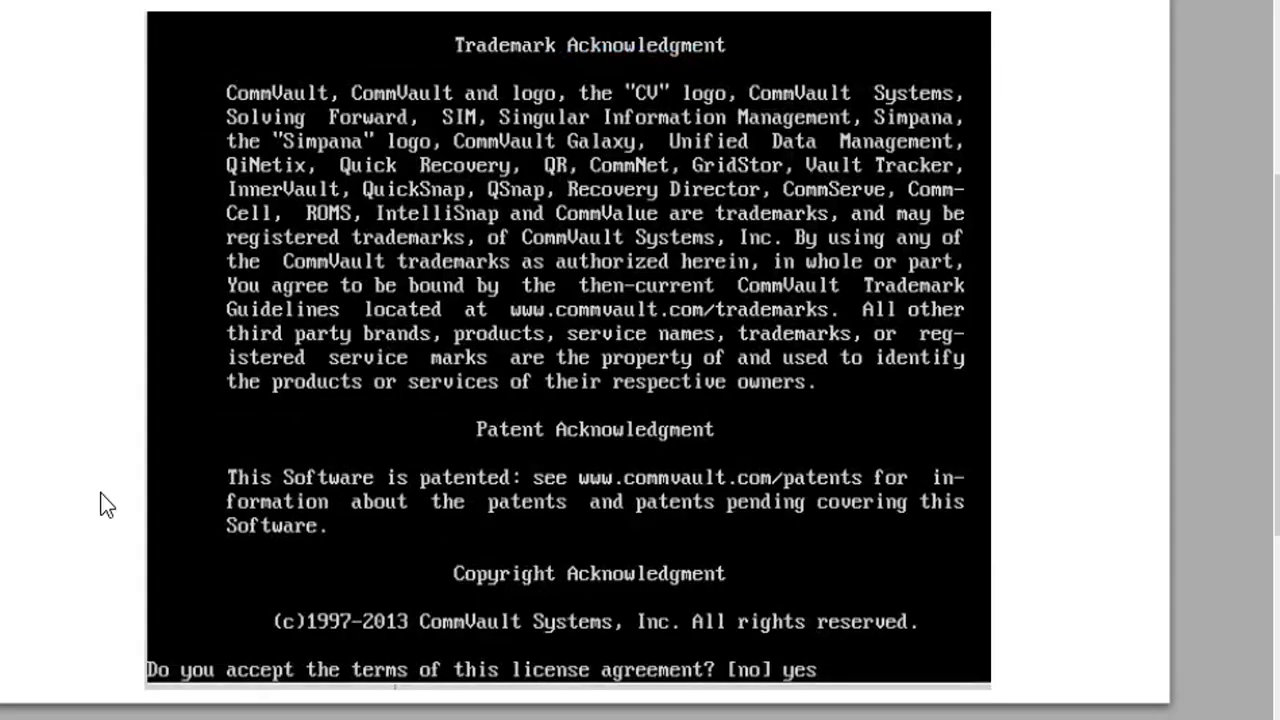
mouse_move(112, 550)
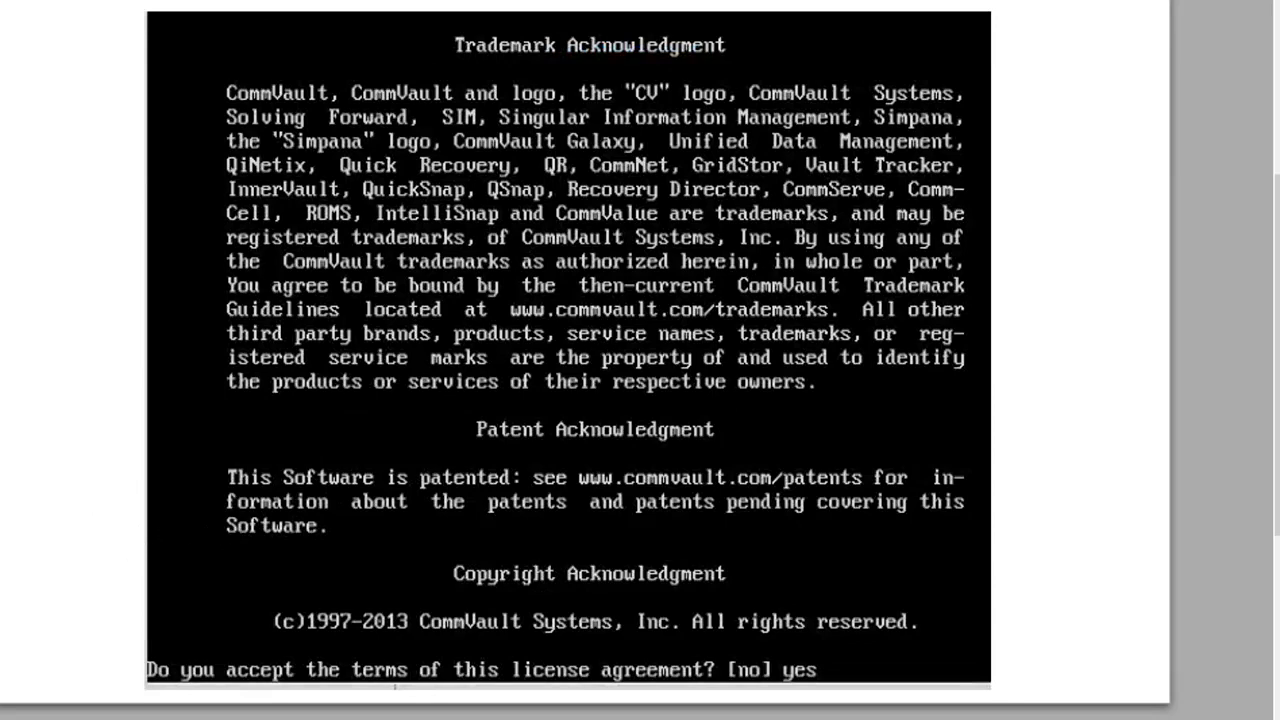
- Enter yes at the Simpana license prompt to reach the setup task menu
key(Return)
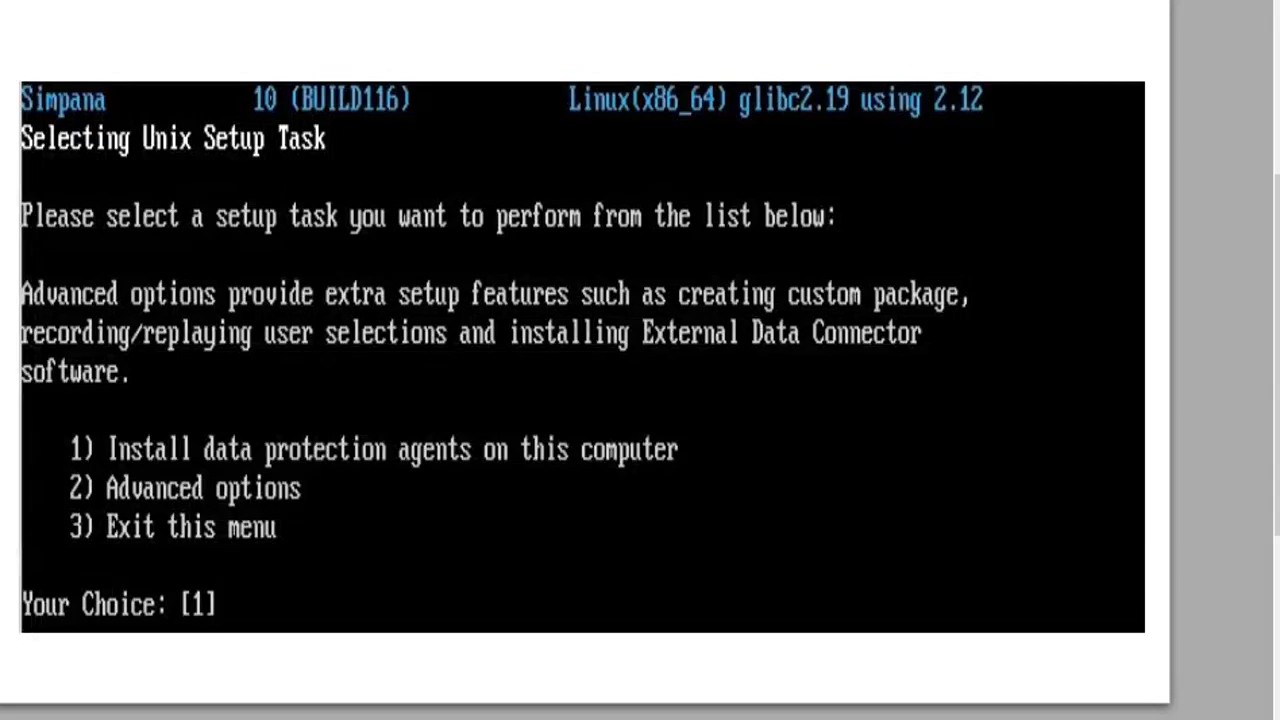
mouse_move(285, 548)
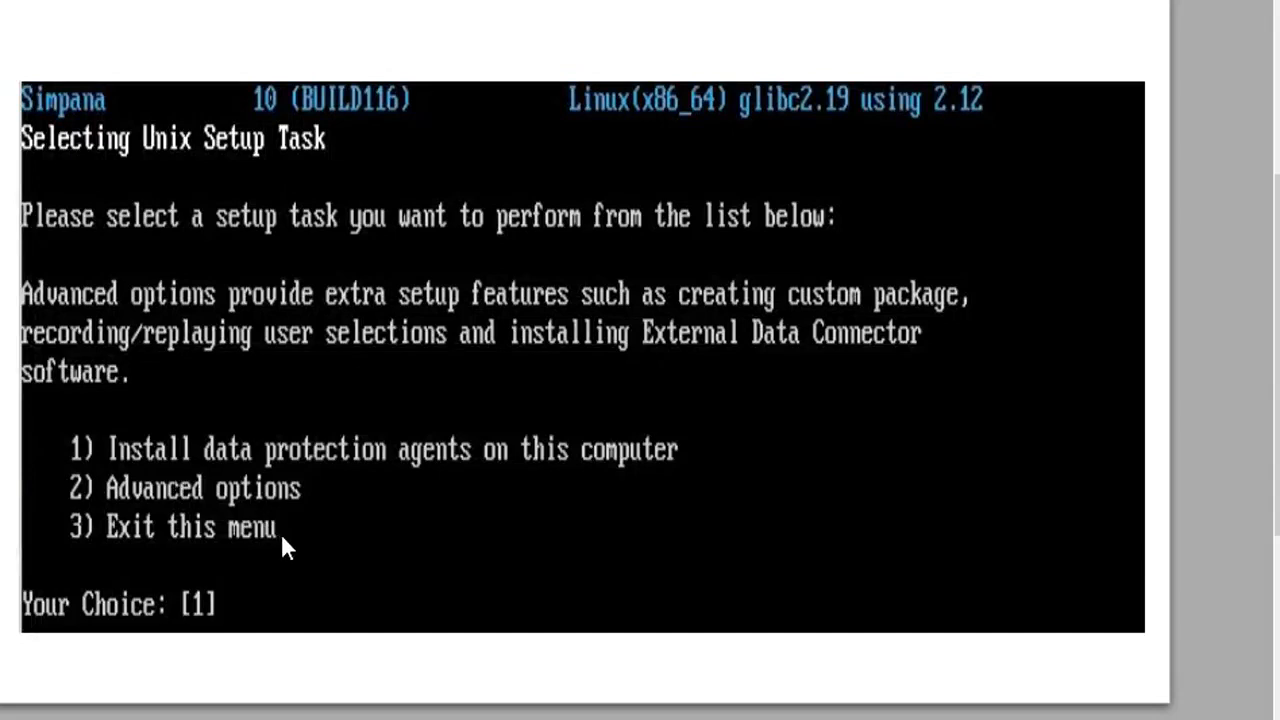
mouse_move(455, 450)
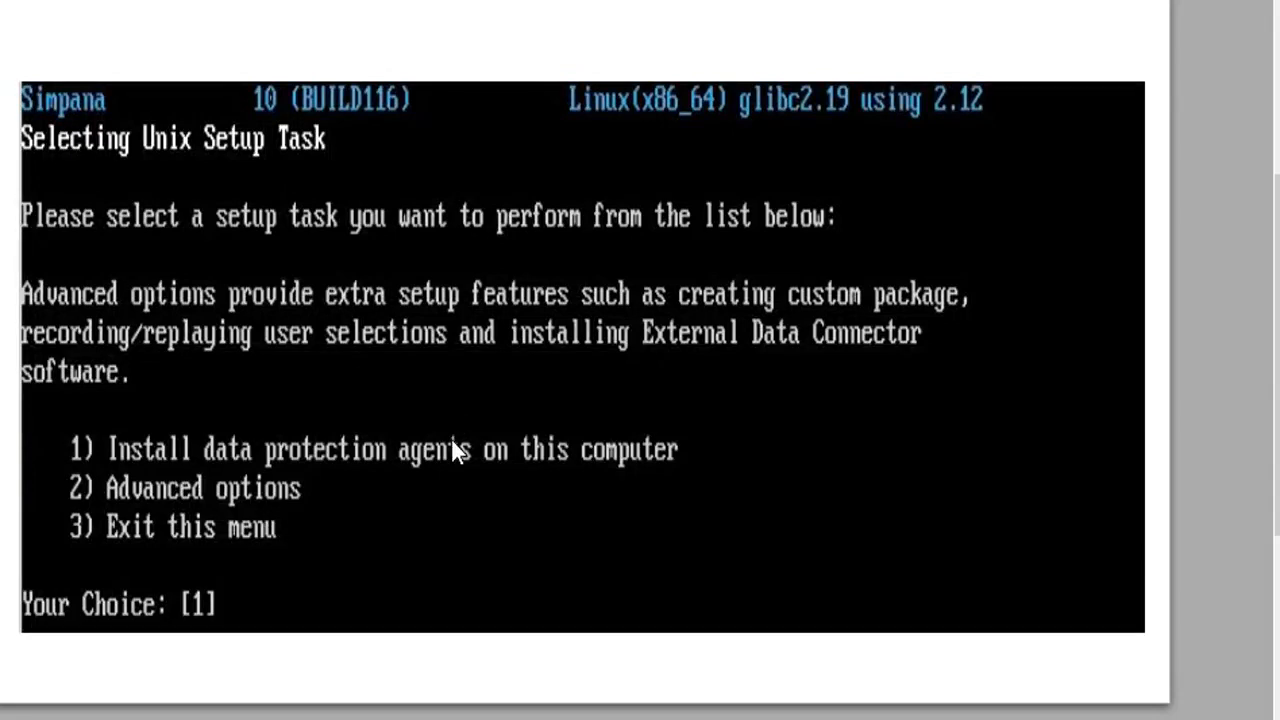
mouse_move(453, 451)
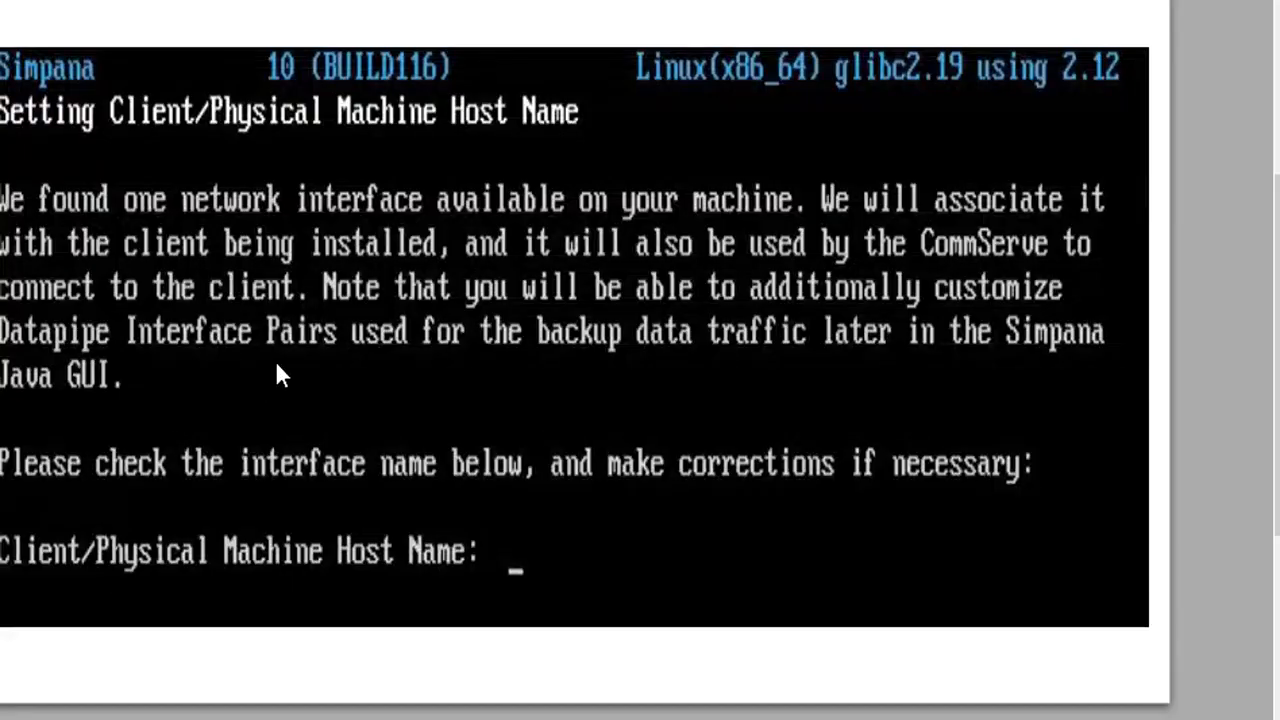
mouse_move(275, 525)
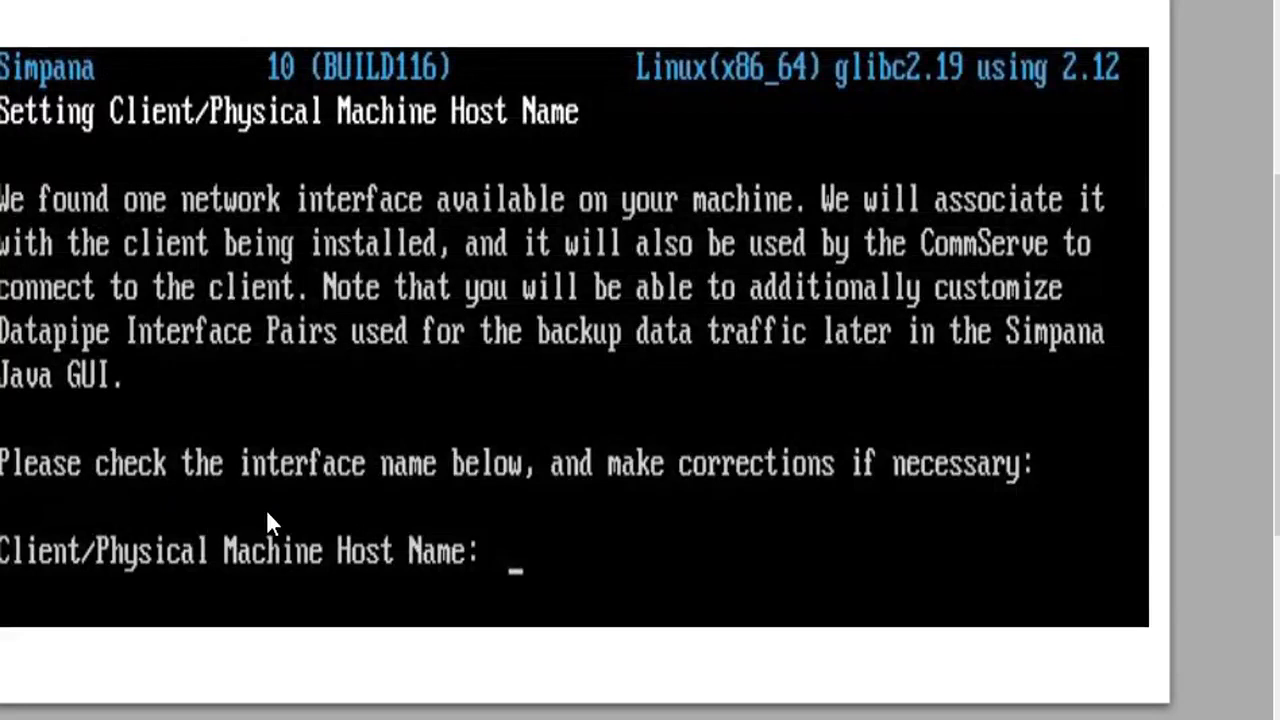
mouse_move(460, 580)
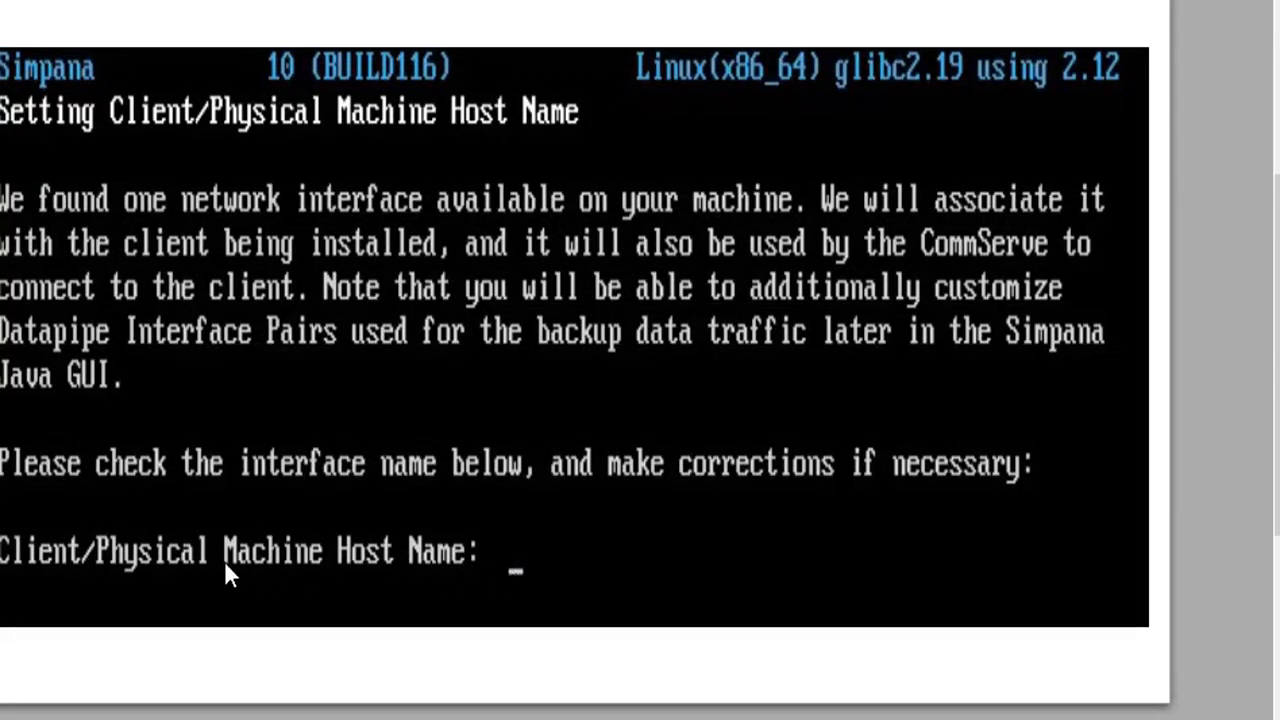
mouse_move(425, 540)
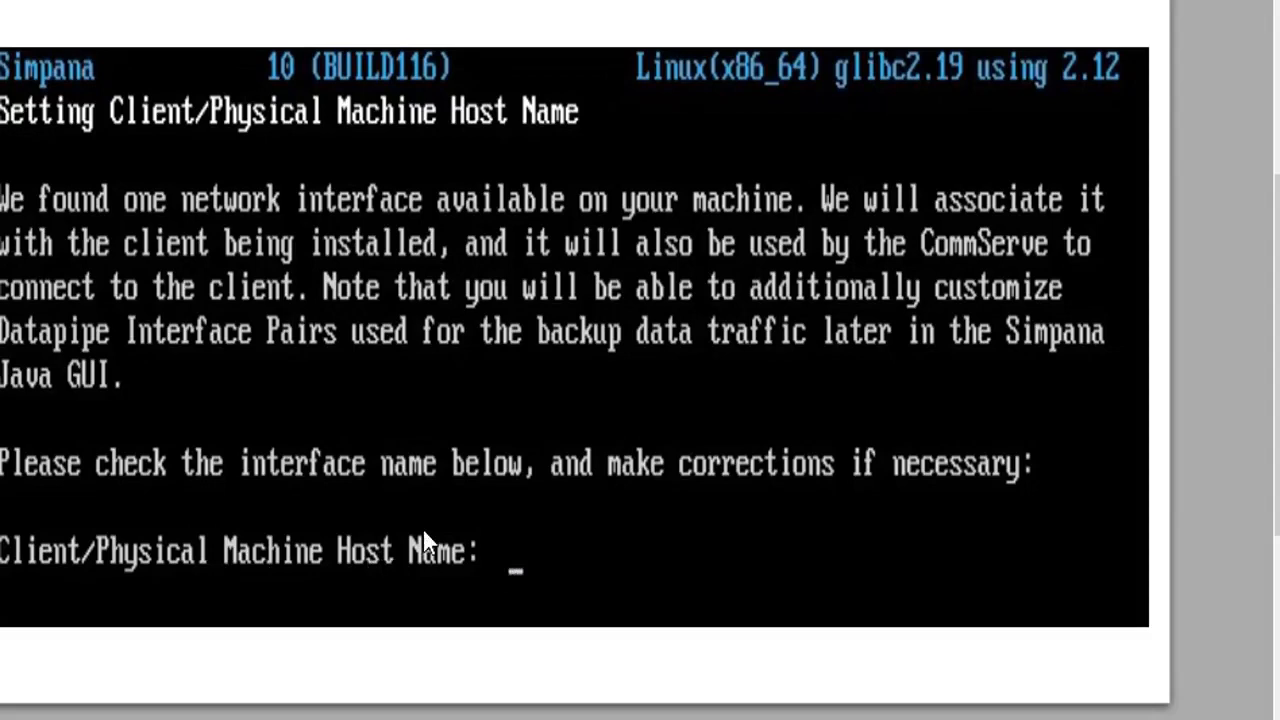
- Accept the detected interface at the Client/Physical Machine Host Name prompt
key(Return)
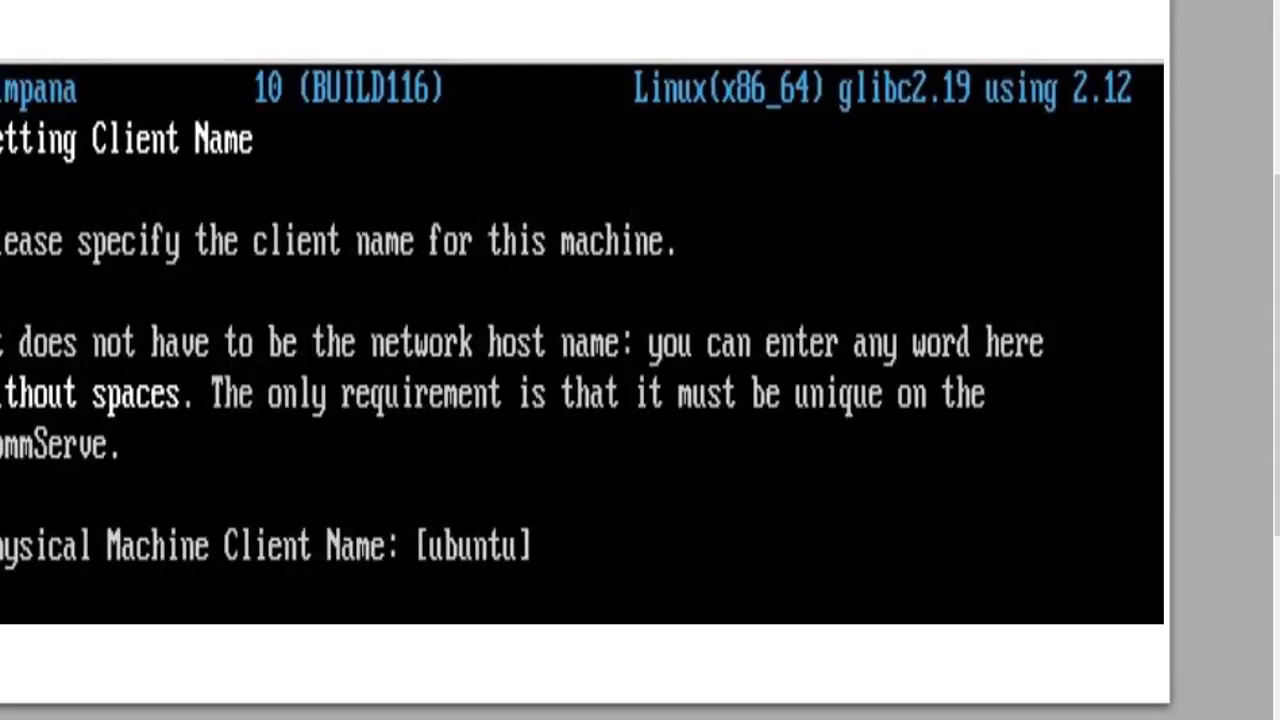
mouse_move(503, 503)
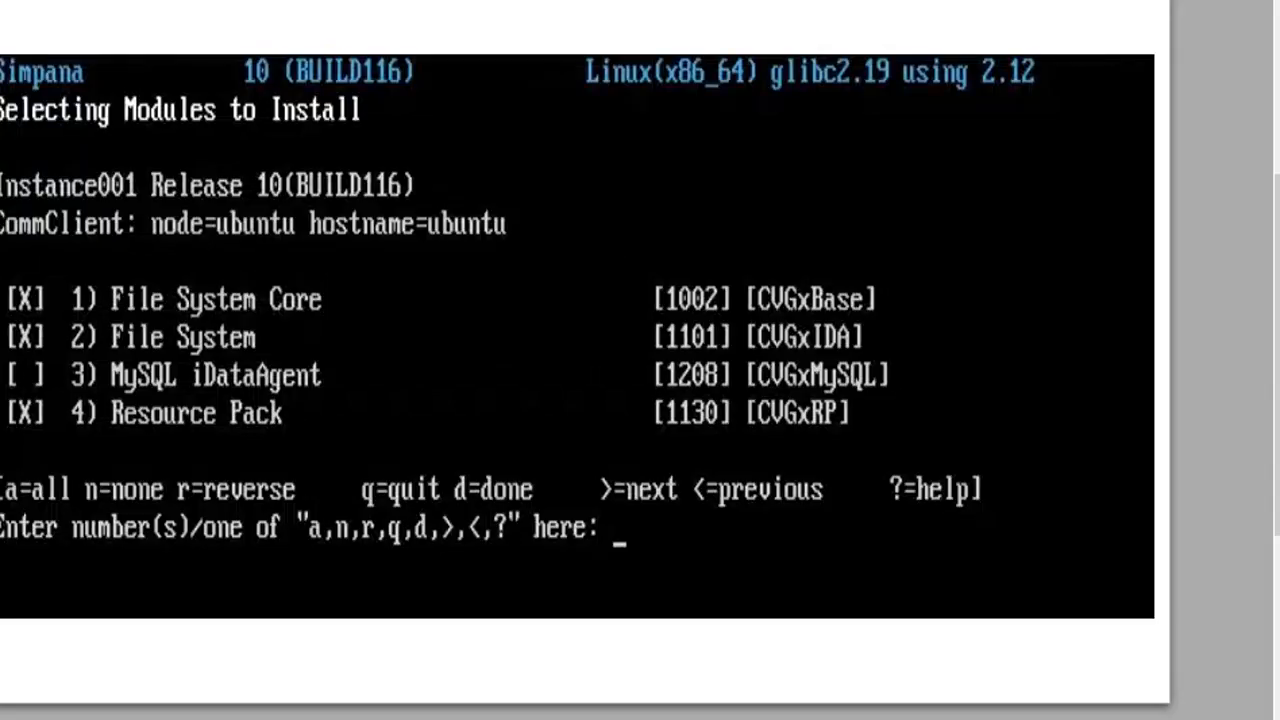
mouse_move(133, 413)
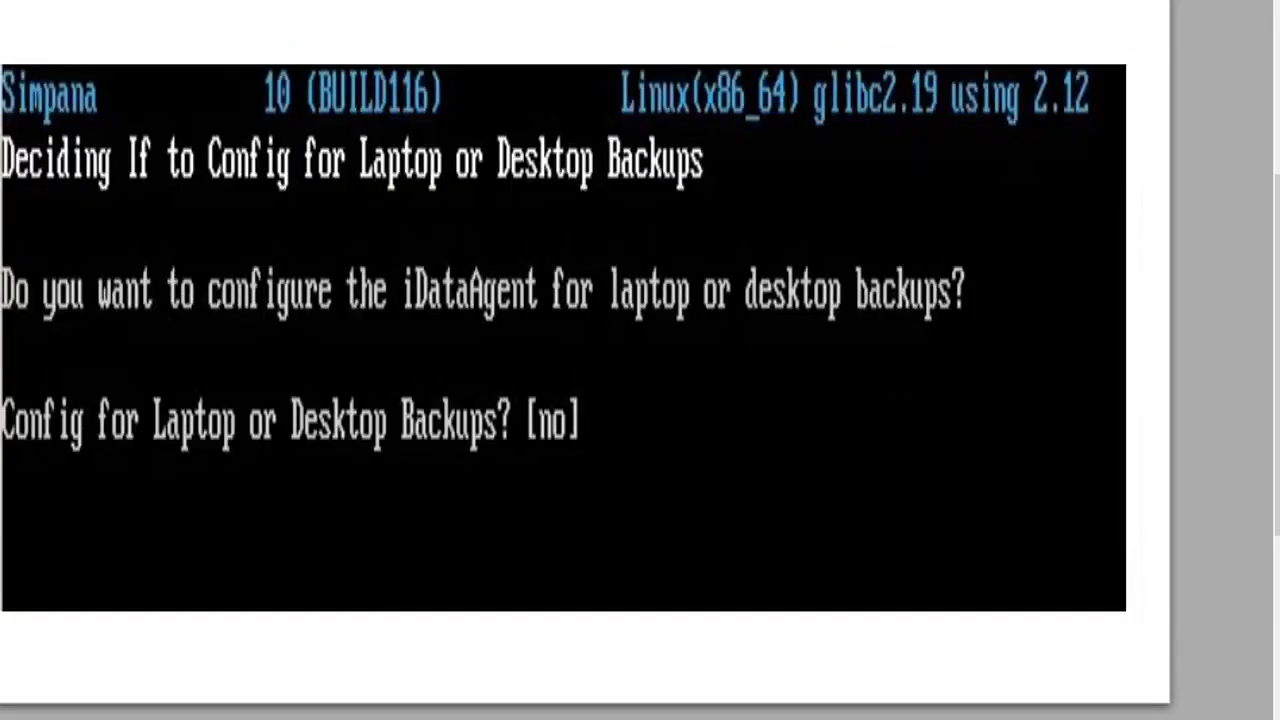
mouse_move(40, 315)
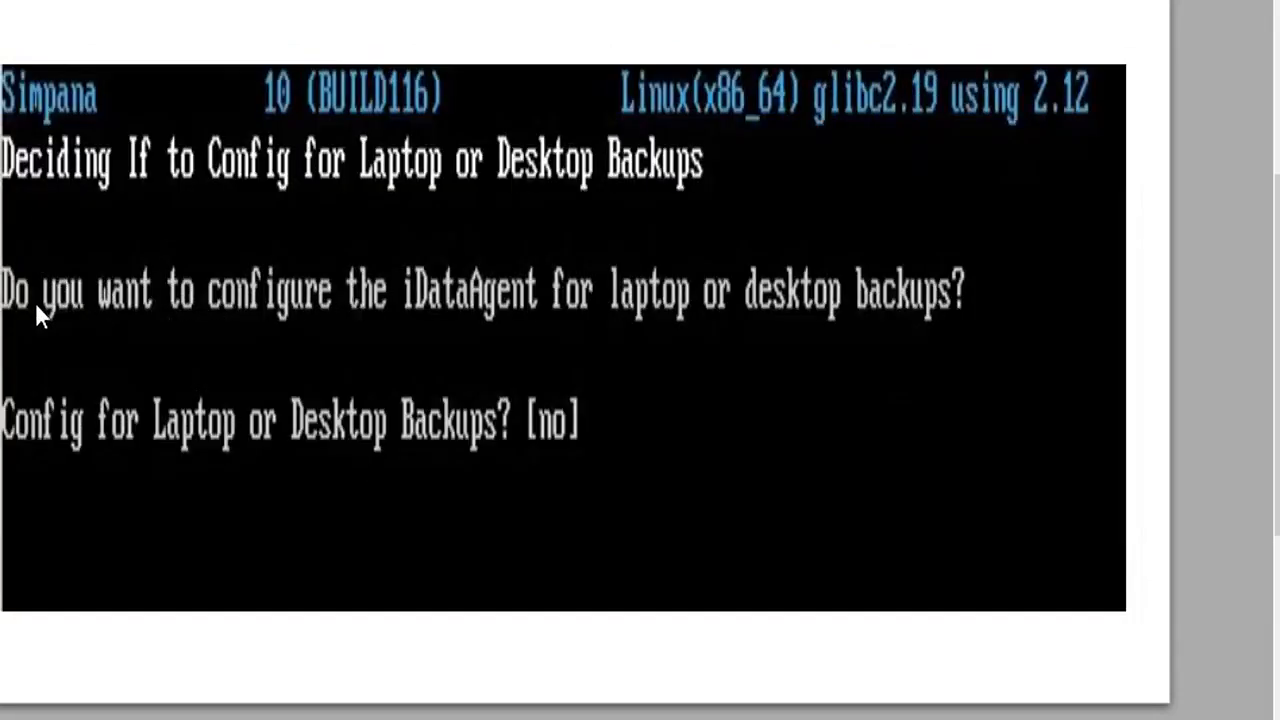
mouse_move(250, 372)
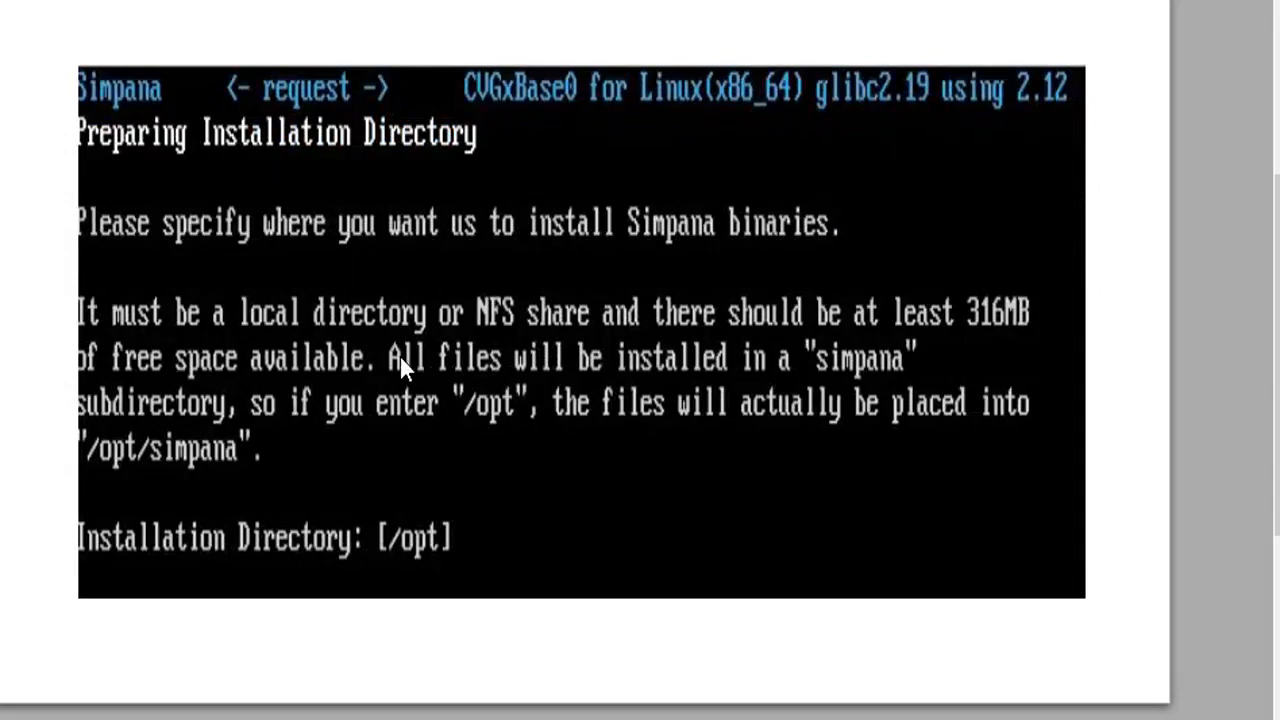
mouse_move(40, 393)
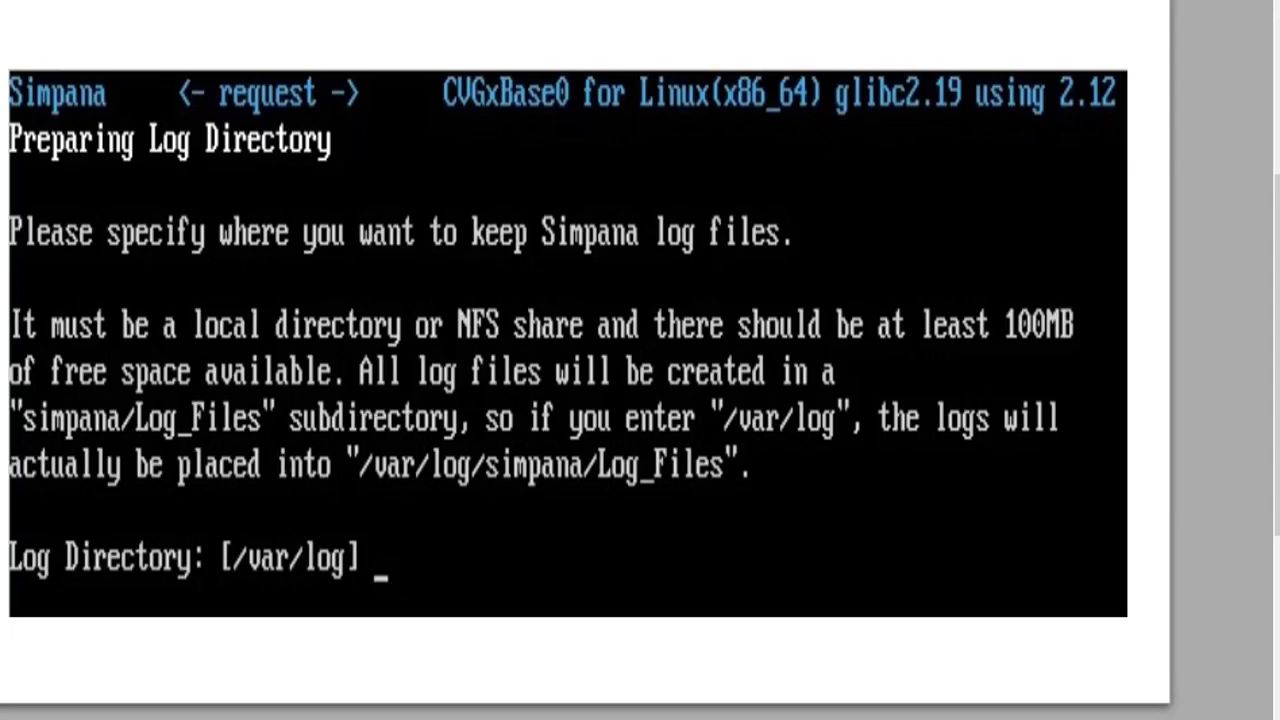
- Accept /opt as the install directory and /var/log as the log directory
key(Return)
text(d)
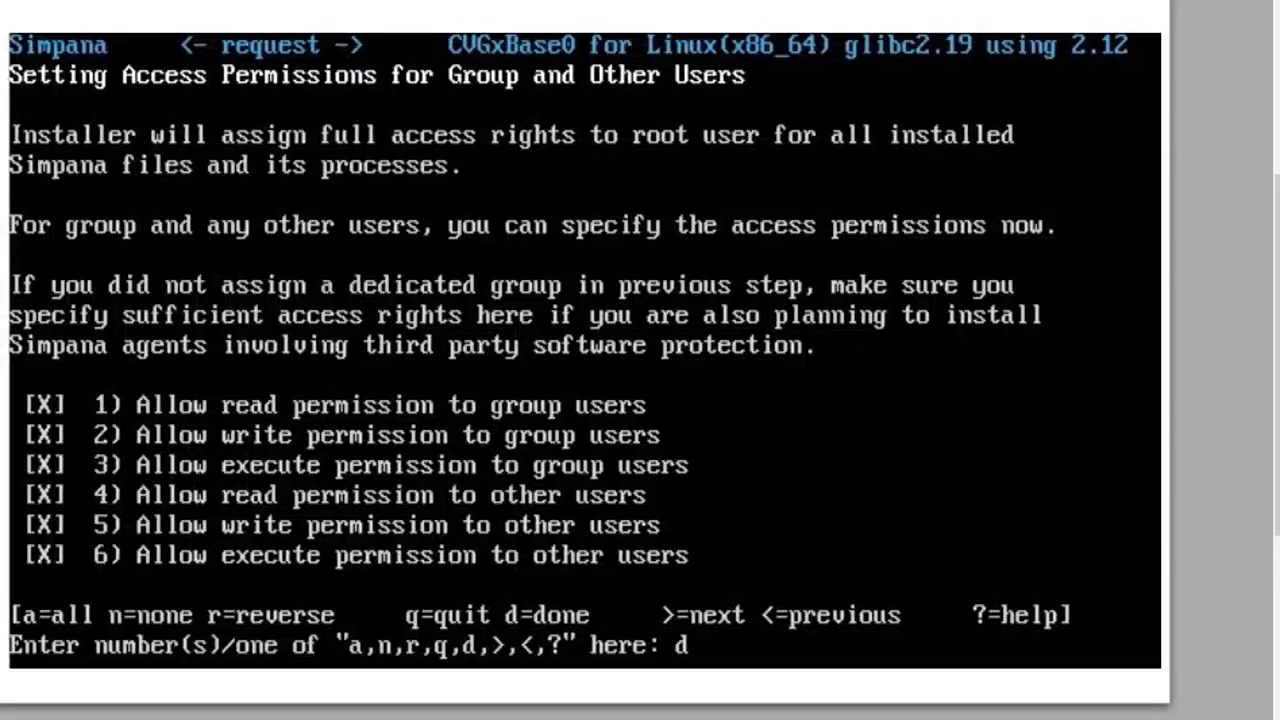
mouse_move(125, 243)
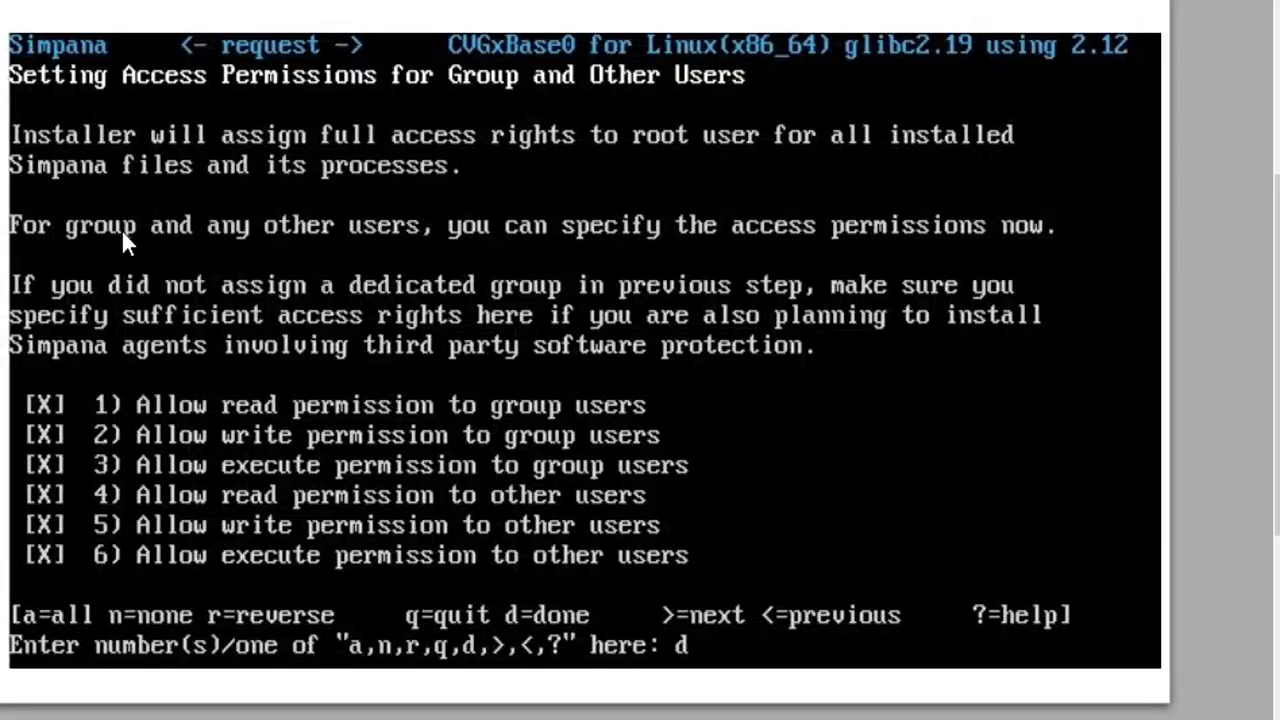
mouse_move(465, 248)
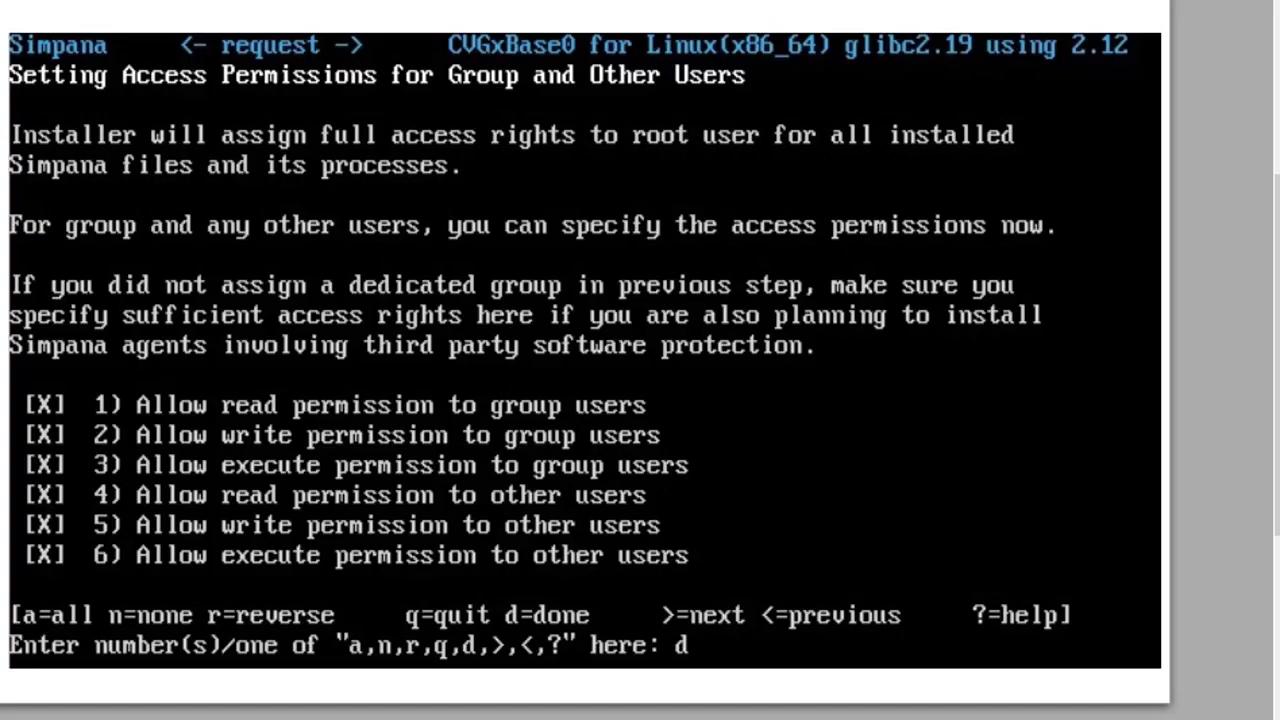
- Confirm all six group and other user permissions, keeping CVD on port 8400
key(Return)
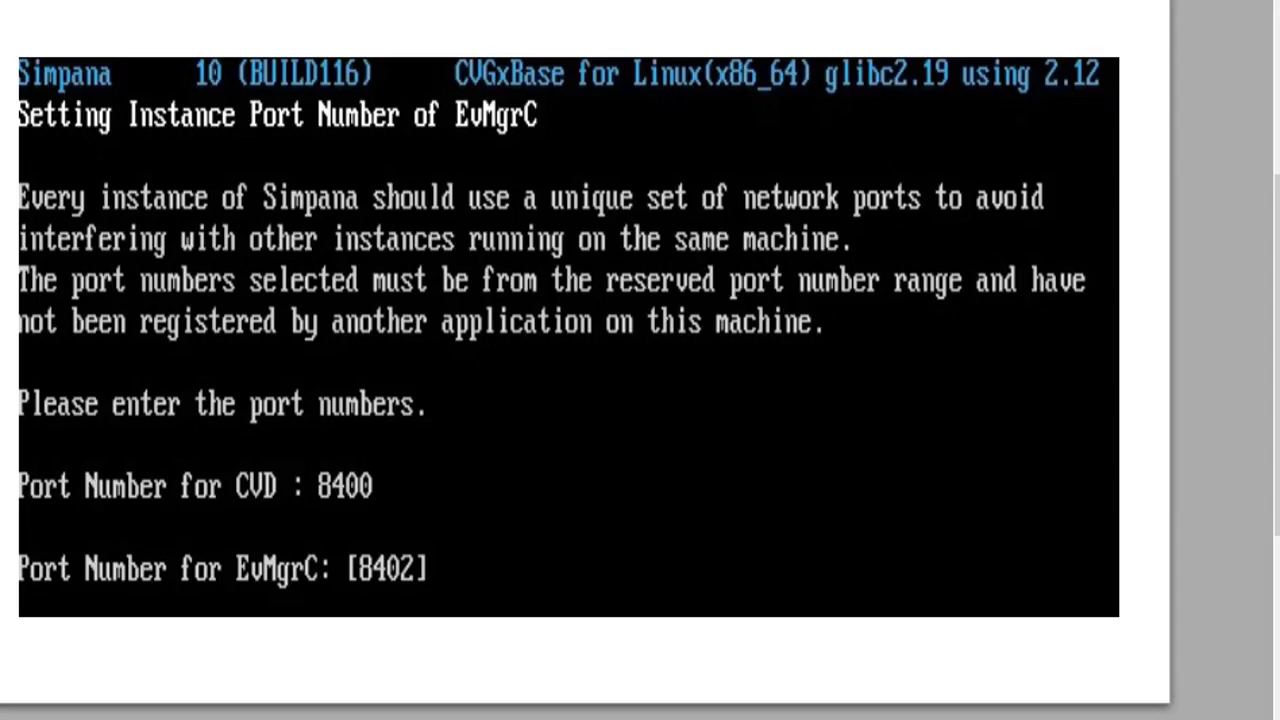
- Accept 8402 as the EvMgrC port and reach the per-client certificate prompt
key(Return)
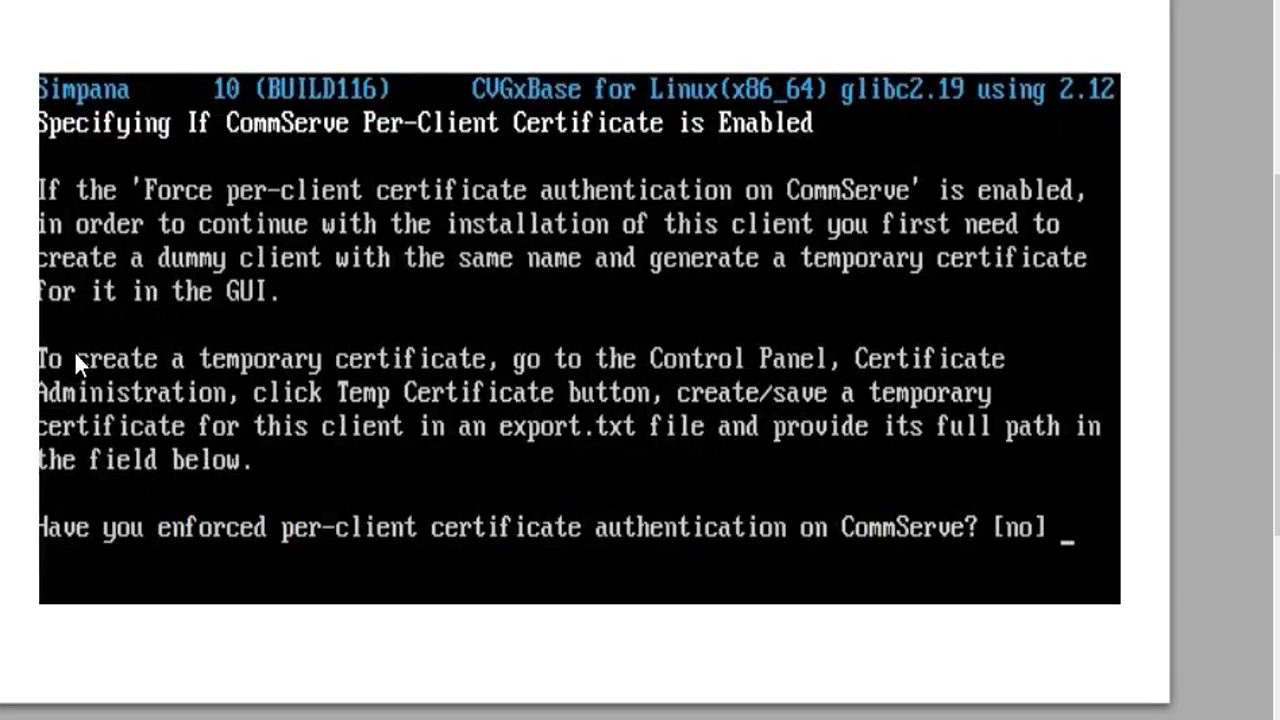
mouse_move(133, 475)
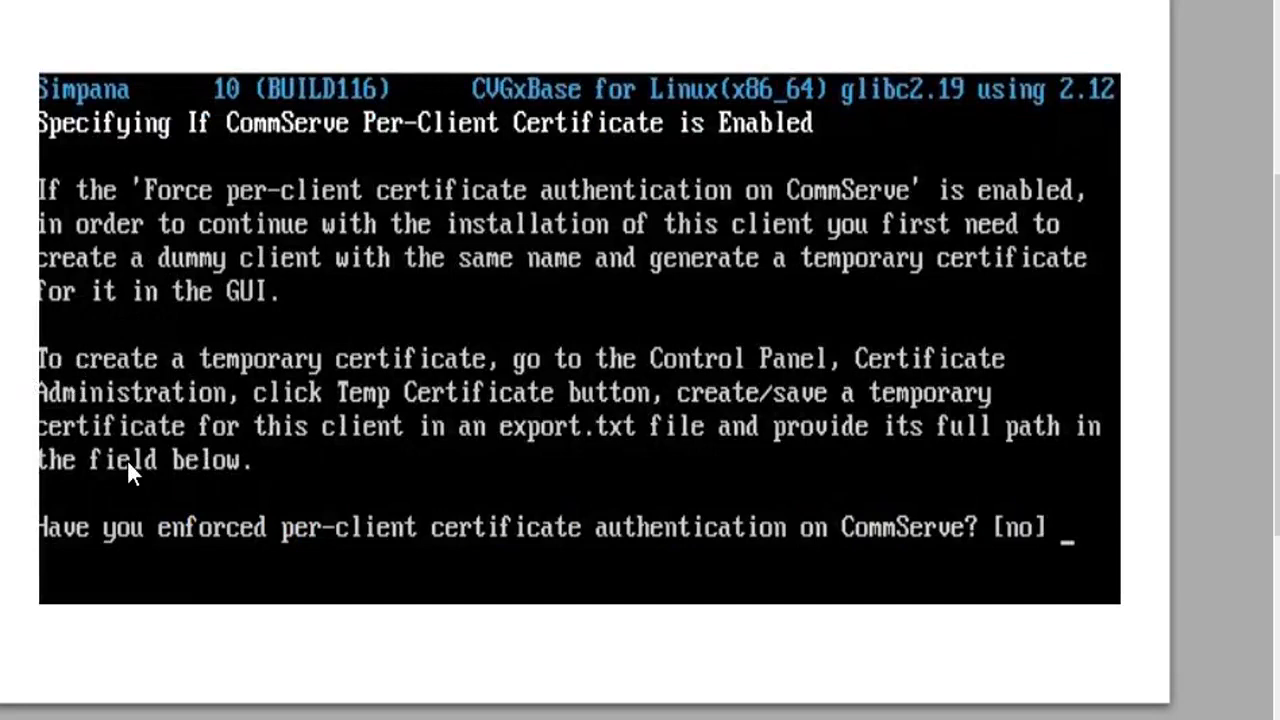
mouse_move(95, 503)
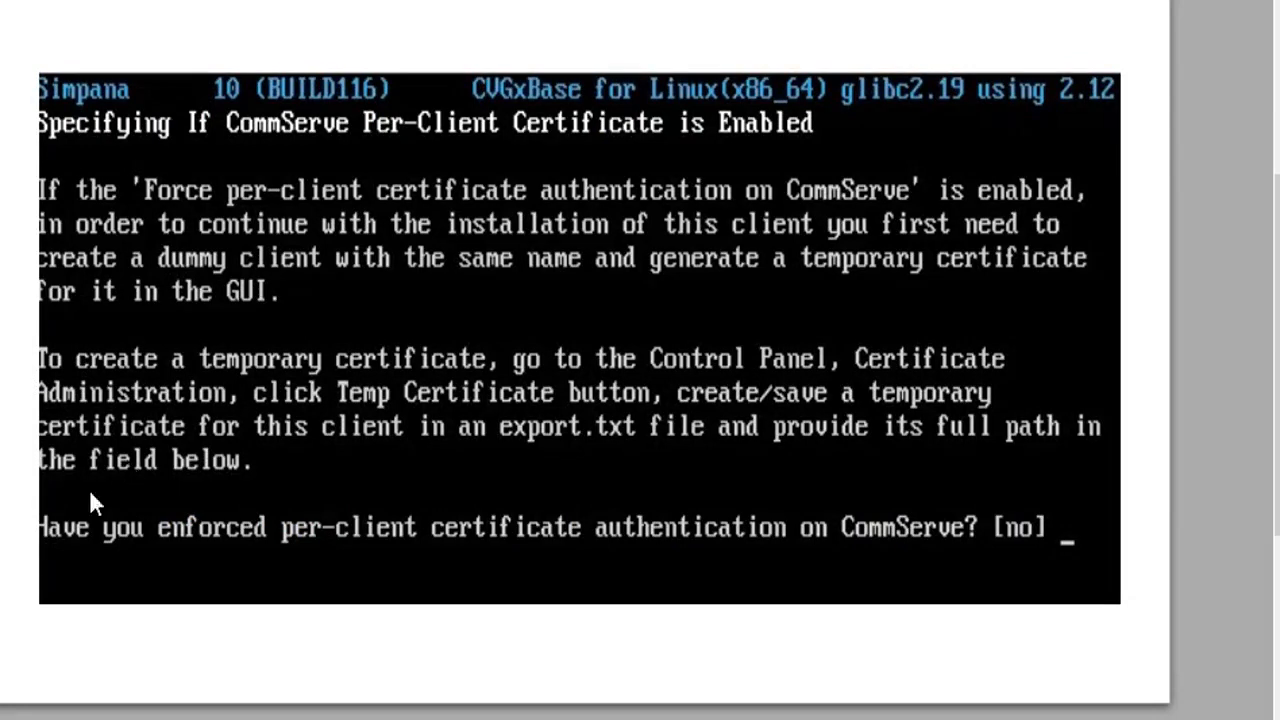
mouse_move(92, 502)
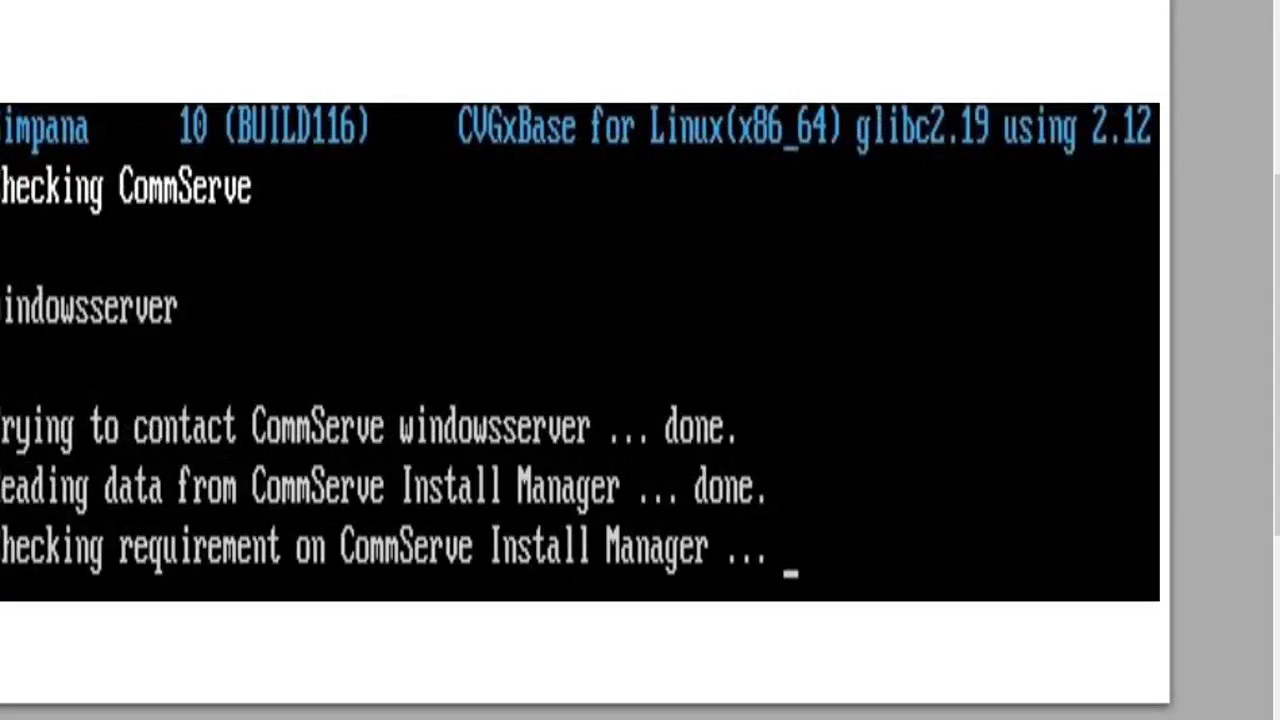
mouse_move(65, 462)
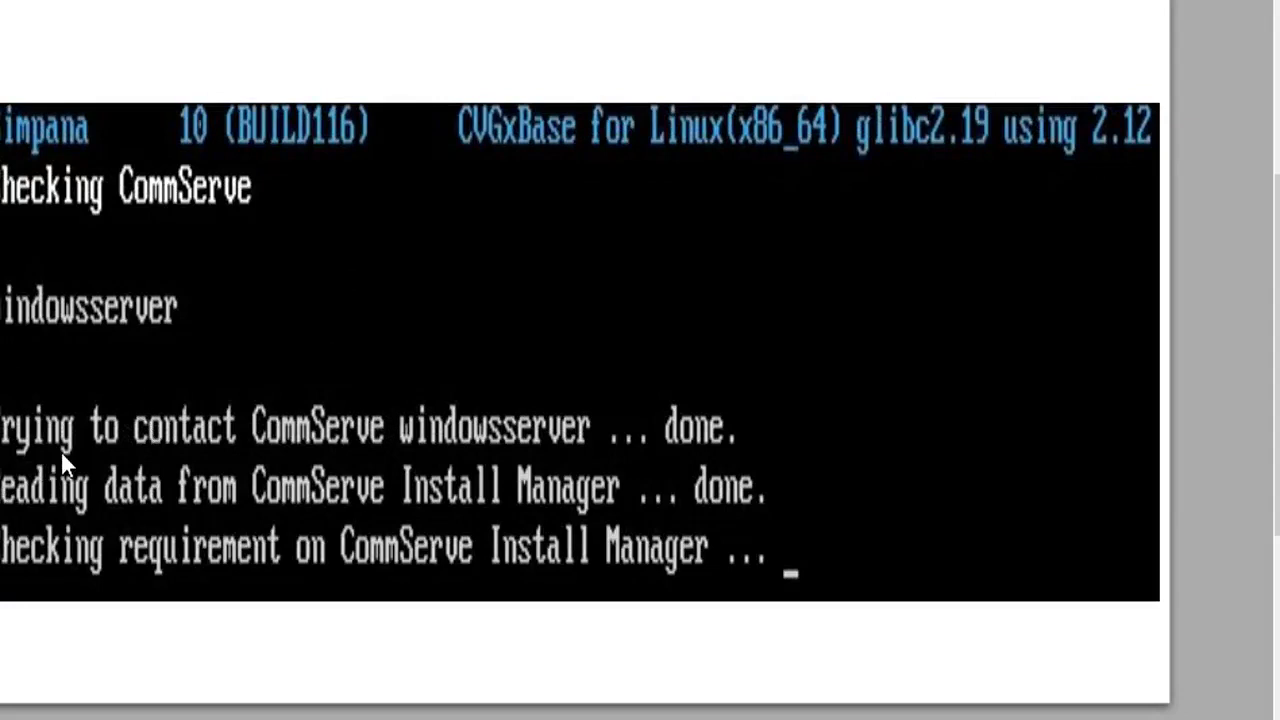
mouse_move(408, 462)
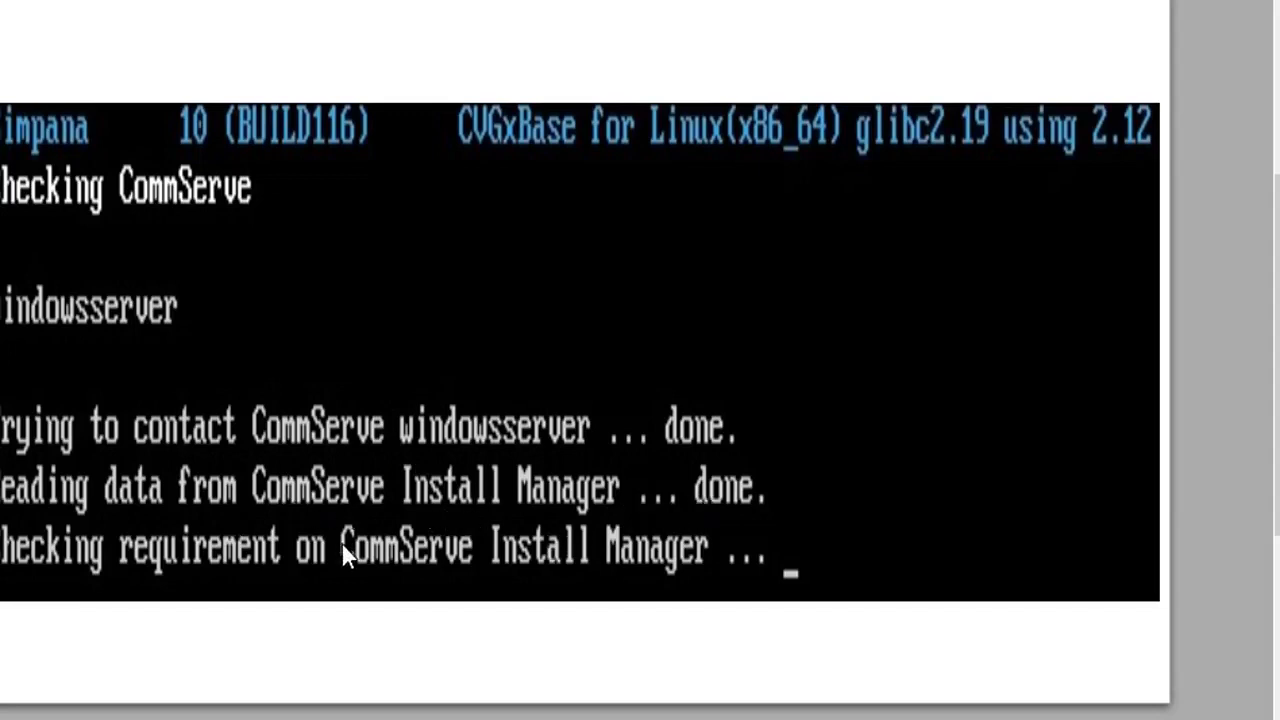
mouse_move(345, 555)
text(1)
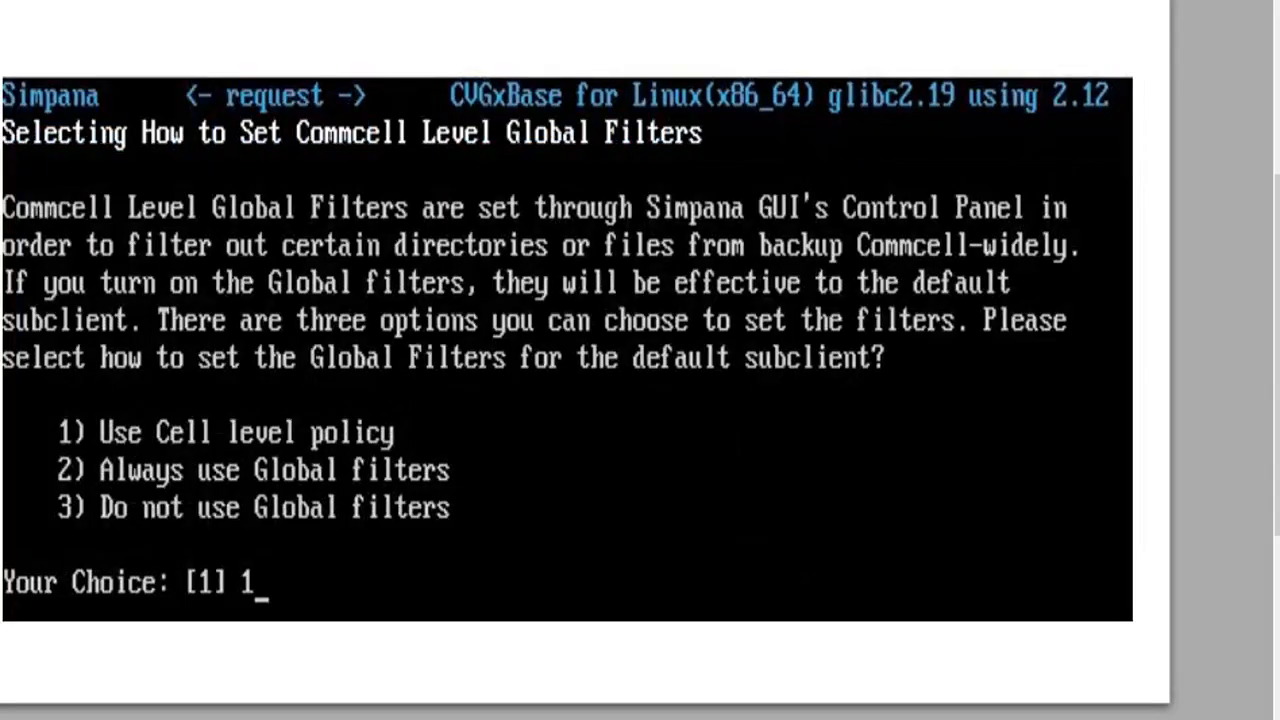
mouse_move(170, 432)
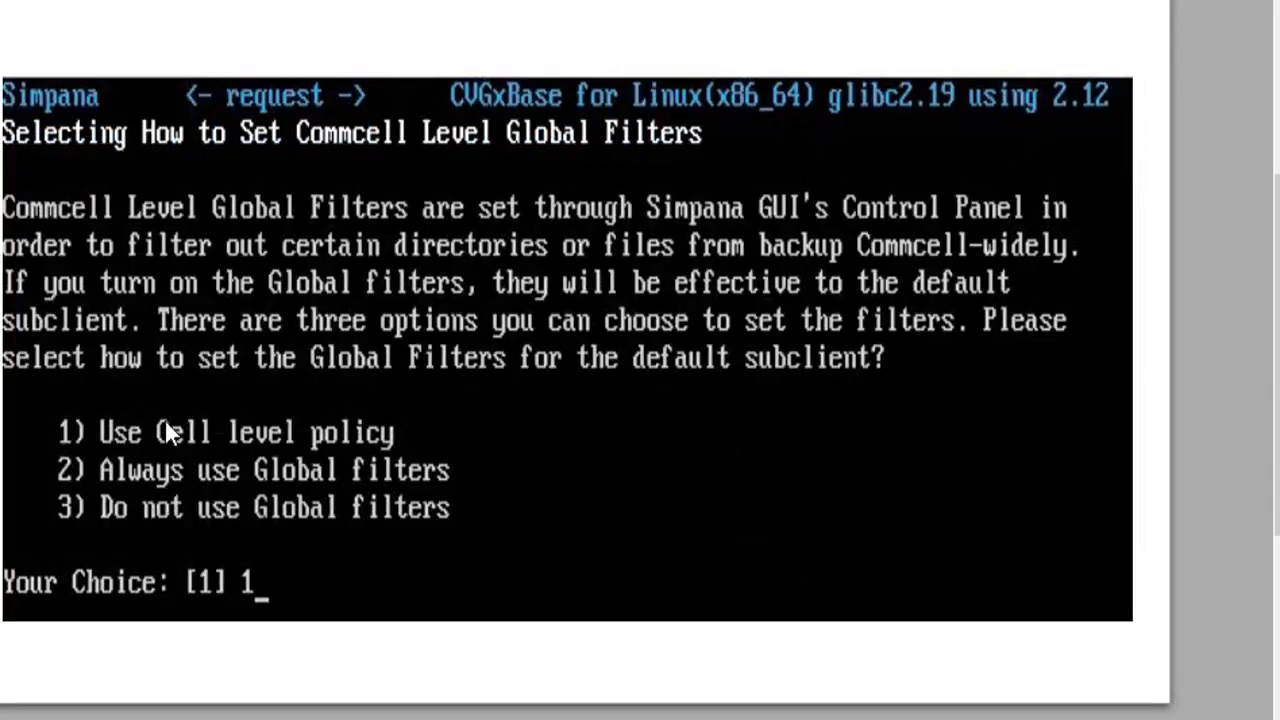
mouse_move(183, 405)
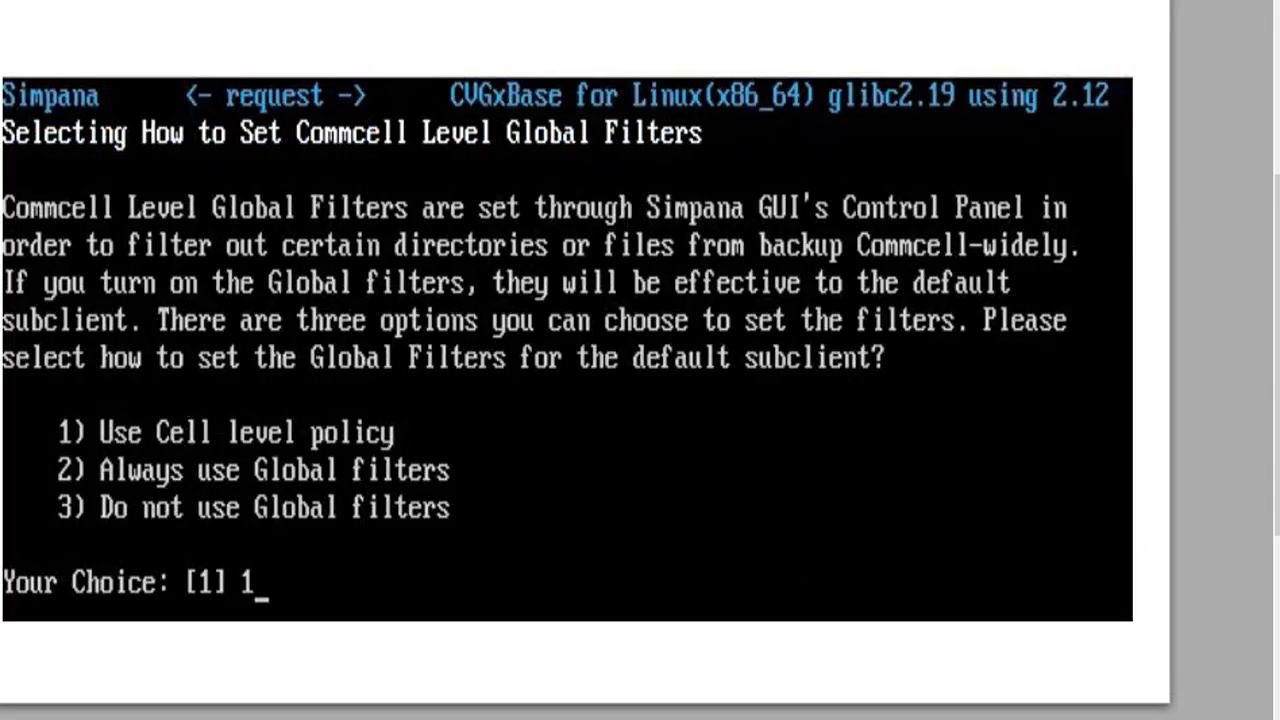
mouse_move(90, 367)
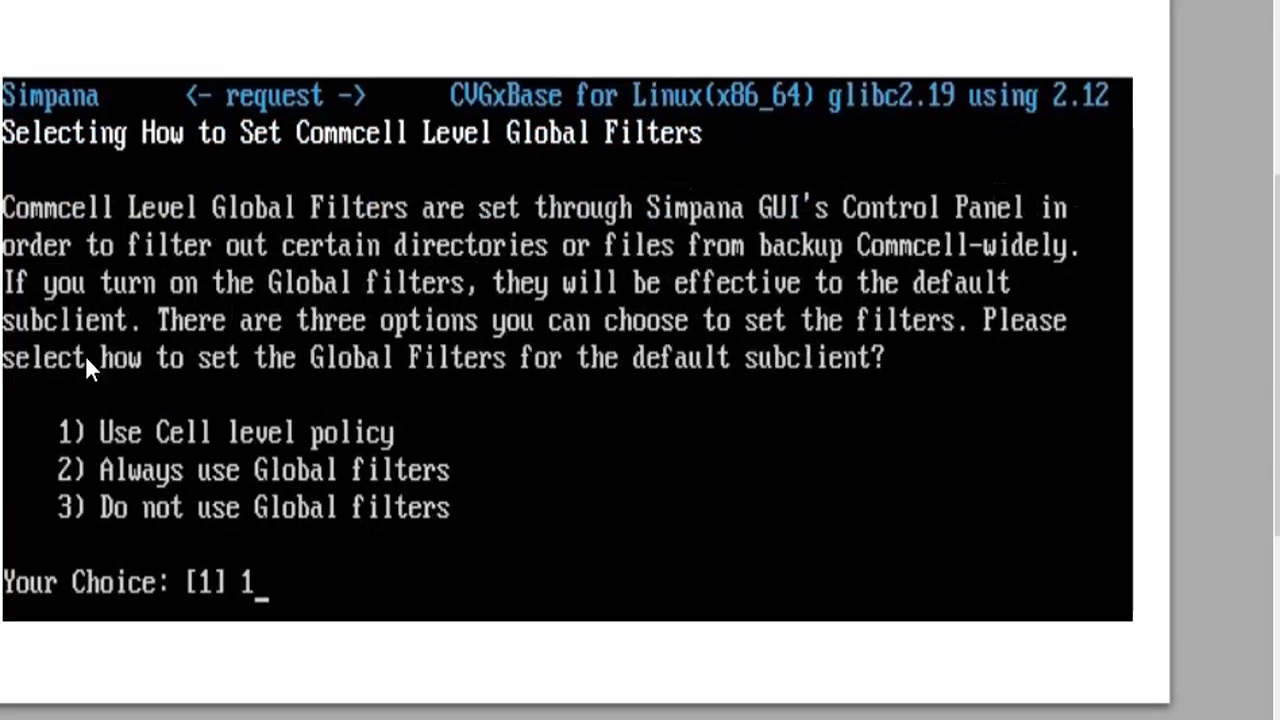
- Apply the cell-level global filter policy and keep the ubuntu client in the unix/linux group
key(Return)
text(d)
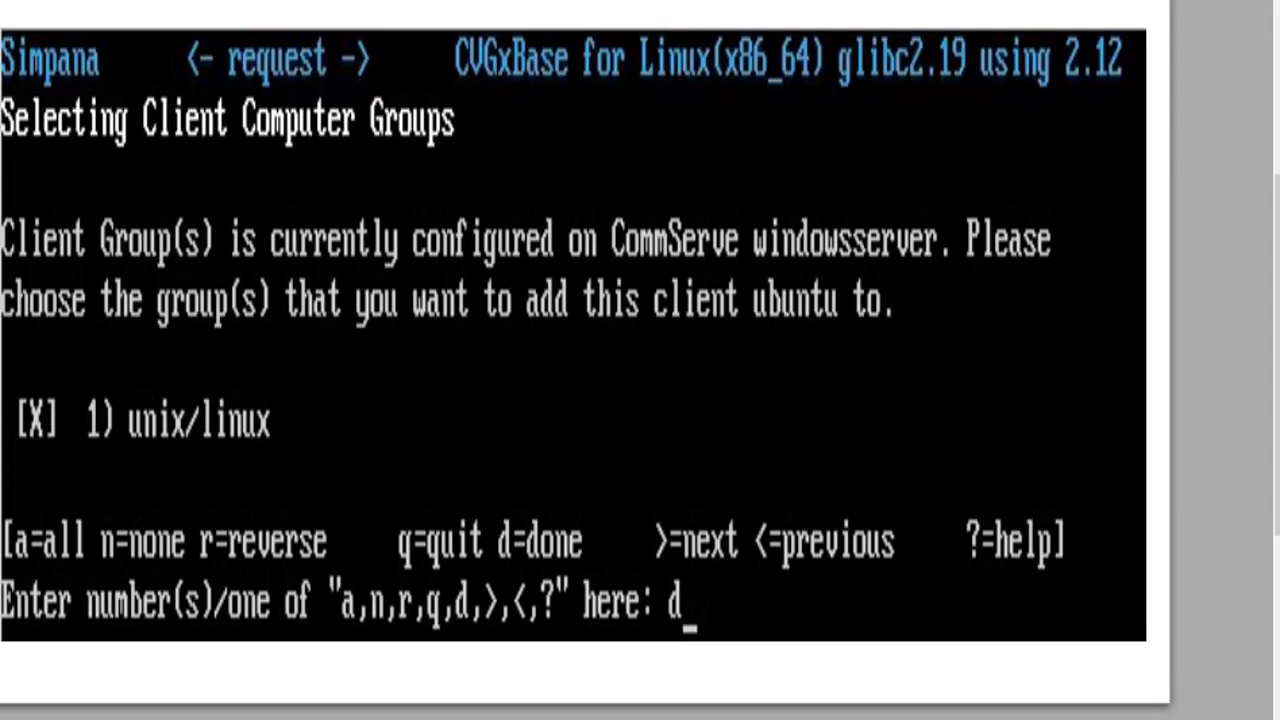
key(Return)
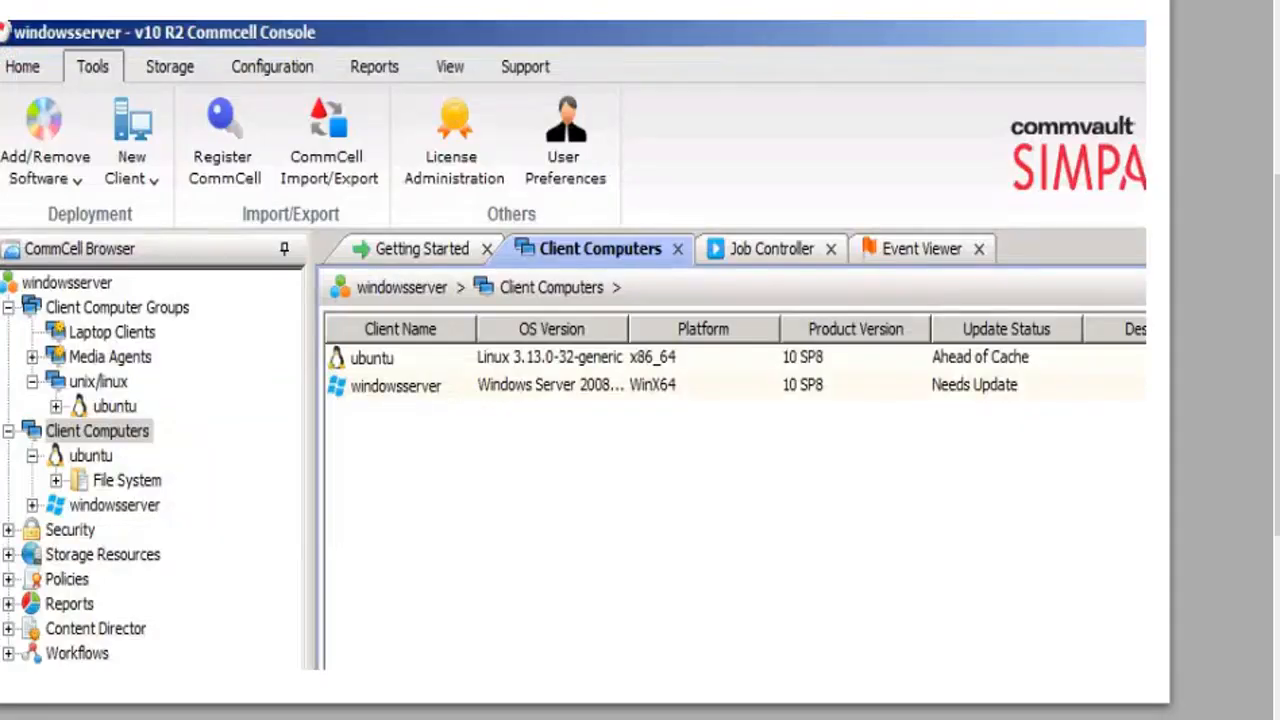
mouse_move(115, 470)
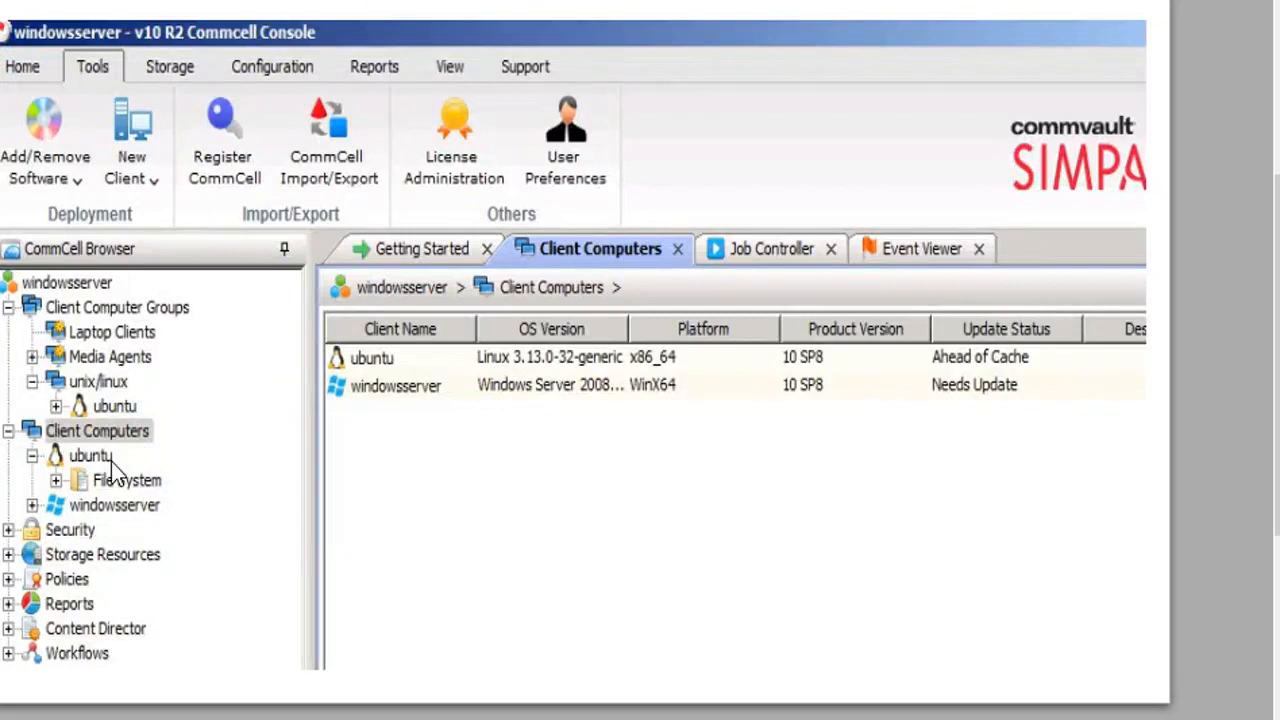
mouse_move(118, 470)
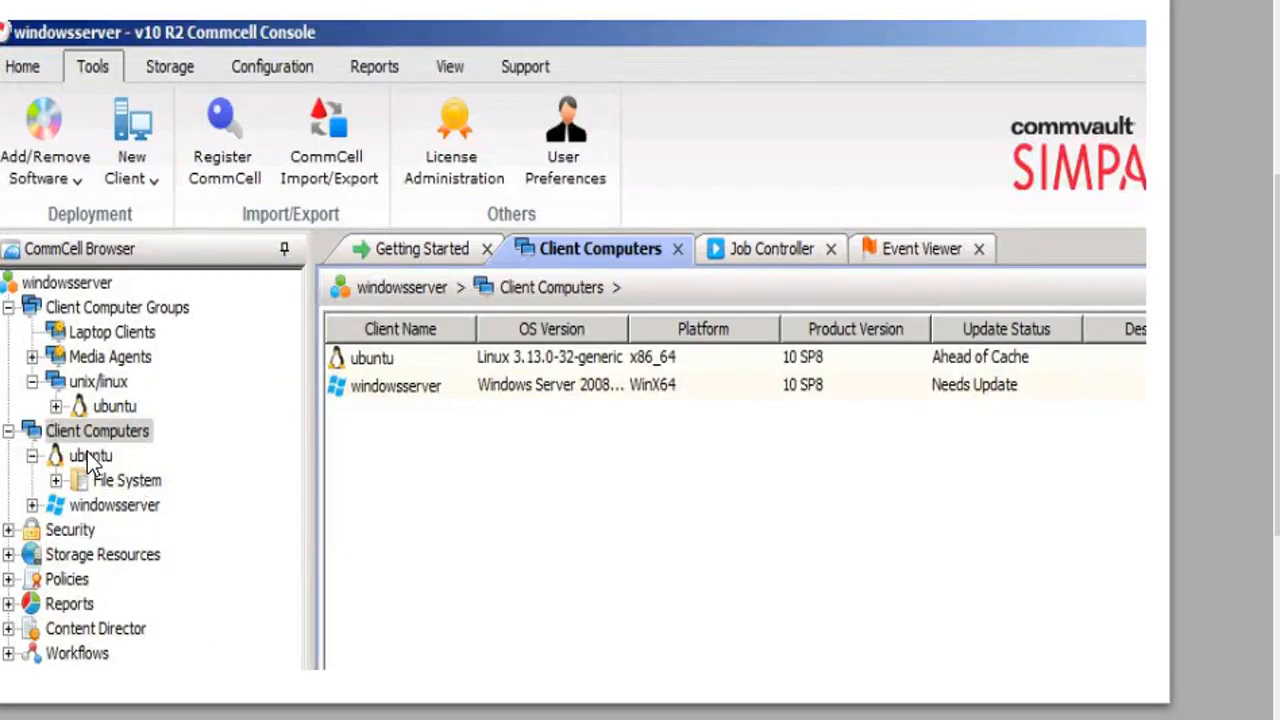